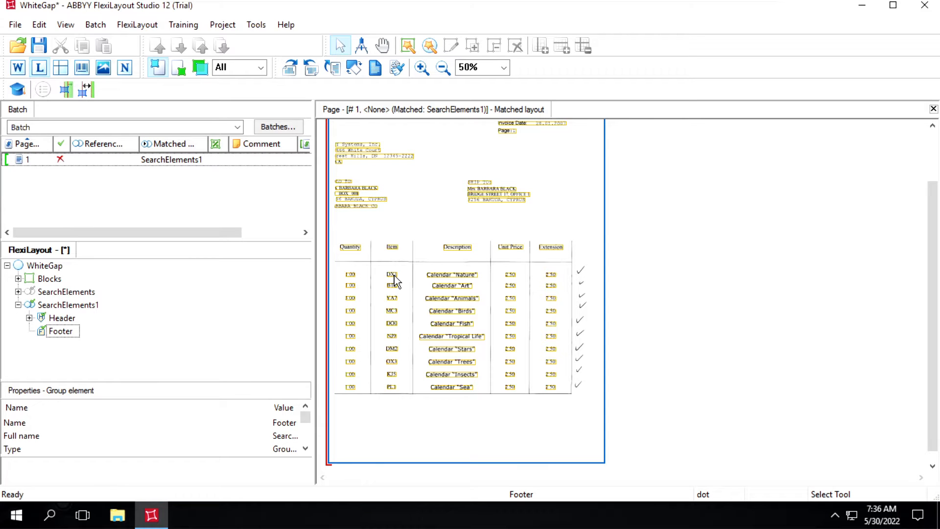
{"action": "mouse_move", "coordinate": [402, 263]}
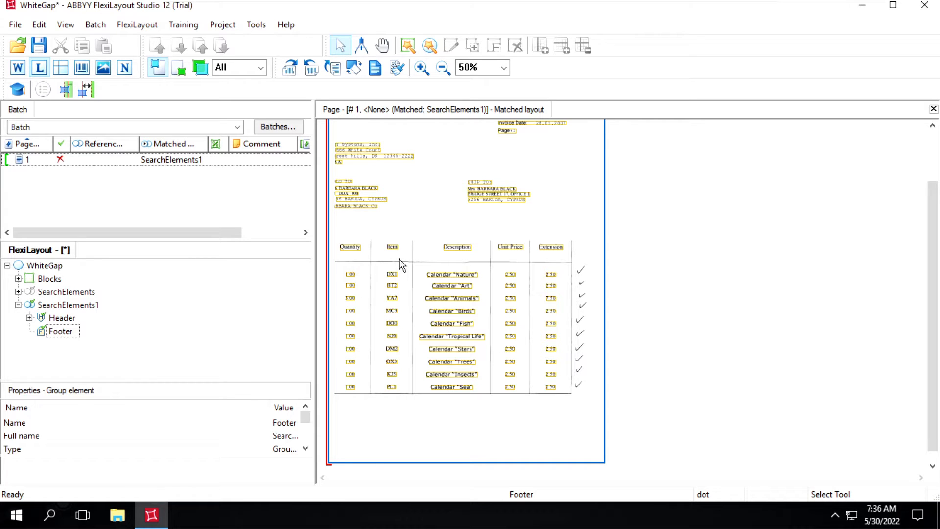
{"action": "mouse_move", "coordinate": [523, 481]}
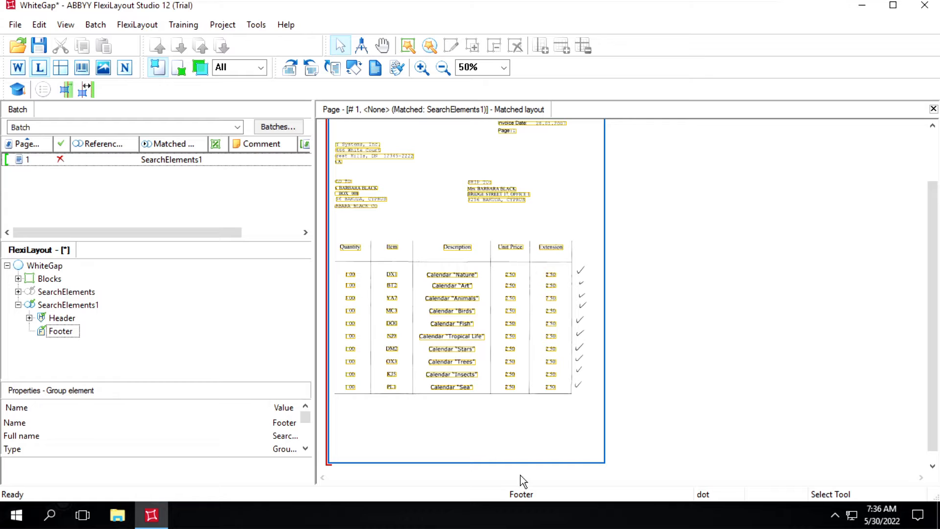
{"action": "mouse_move", "coordinate": [434, 432]}
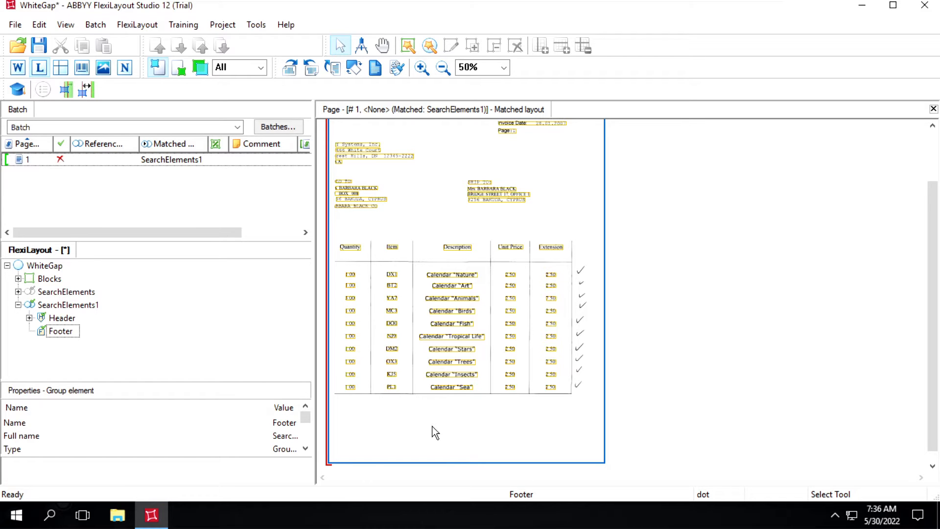
{"action": "mouse_move", "coordinate": [533, 424]}
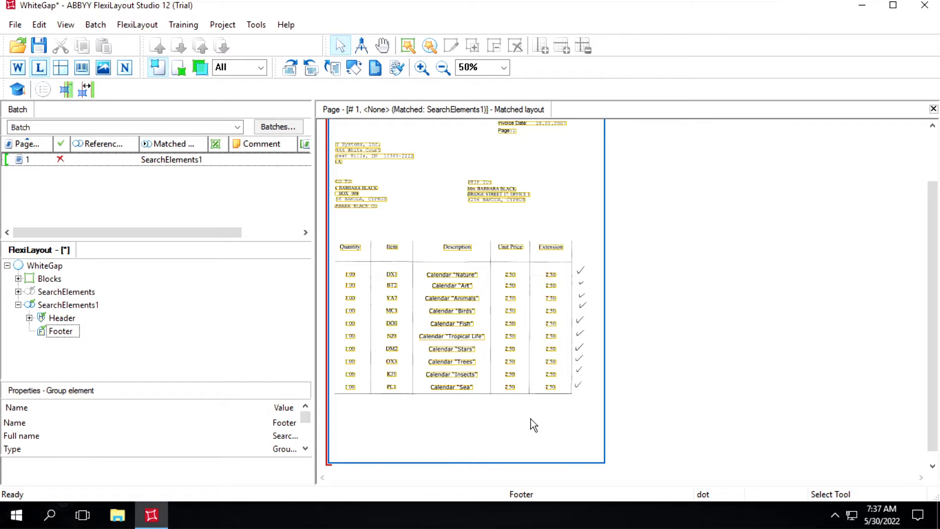
{"action": "mouse_move", "coordinate": [538, 415]}
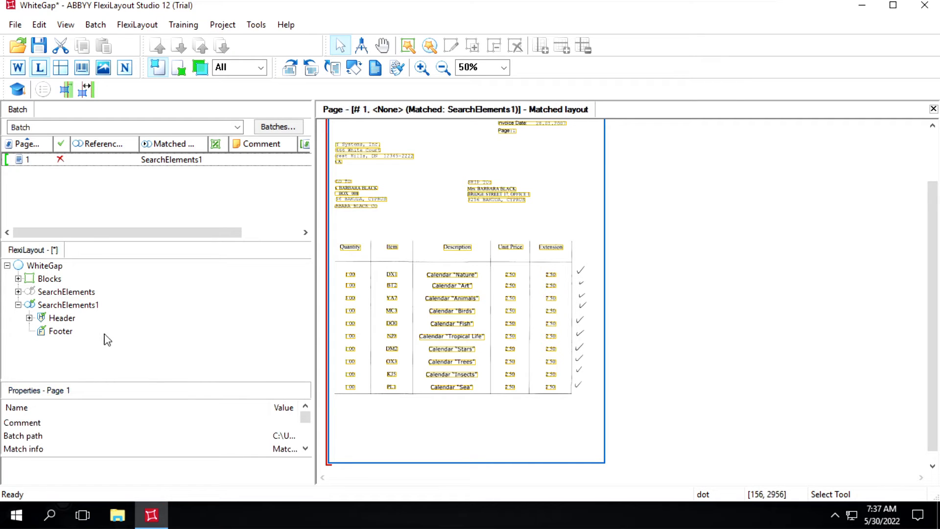
Add a horizontal WhiteGap element (min height 20, among text) under SearchElements1.
{"action": "left_click", "coordinate": [68, 305]}
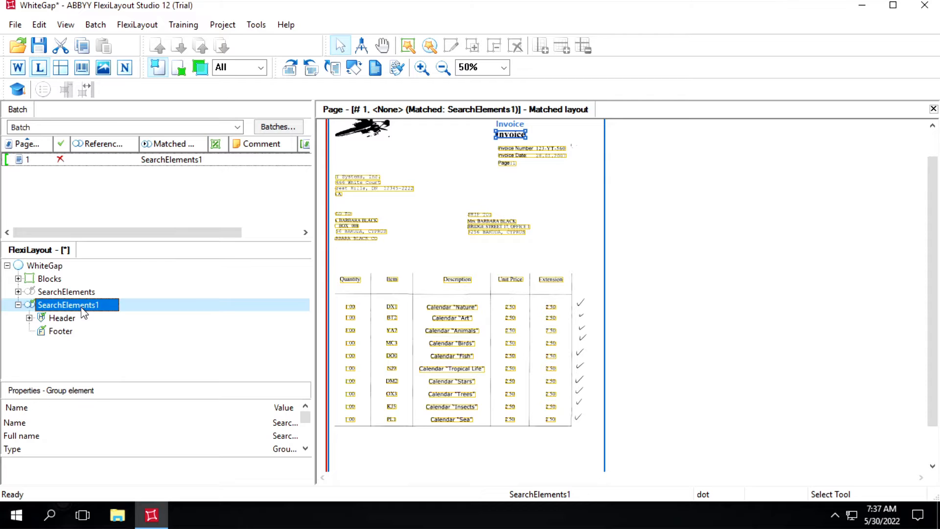
{"action": "right_click", "coordinate": [67, 304]}
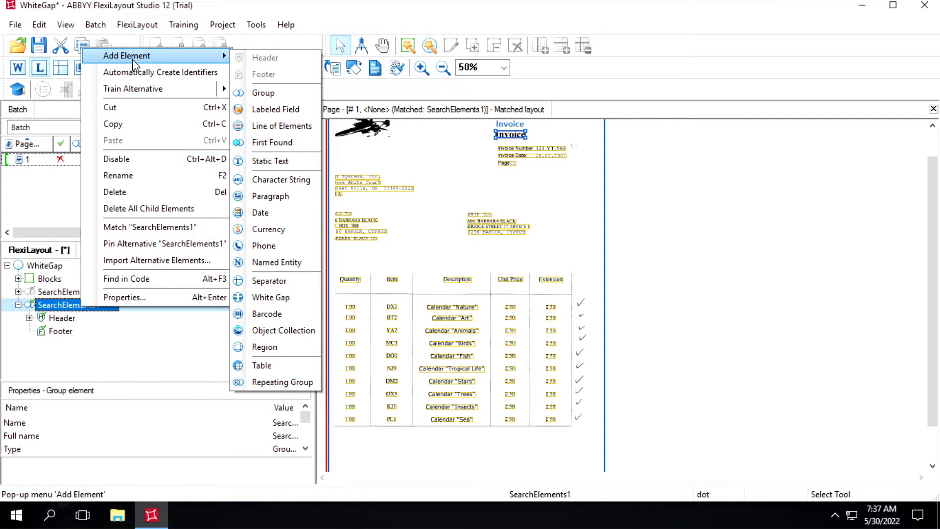
{"action": "mouse_move", "coordinate": [270, 297]}
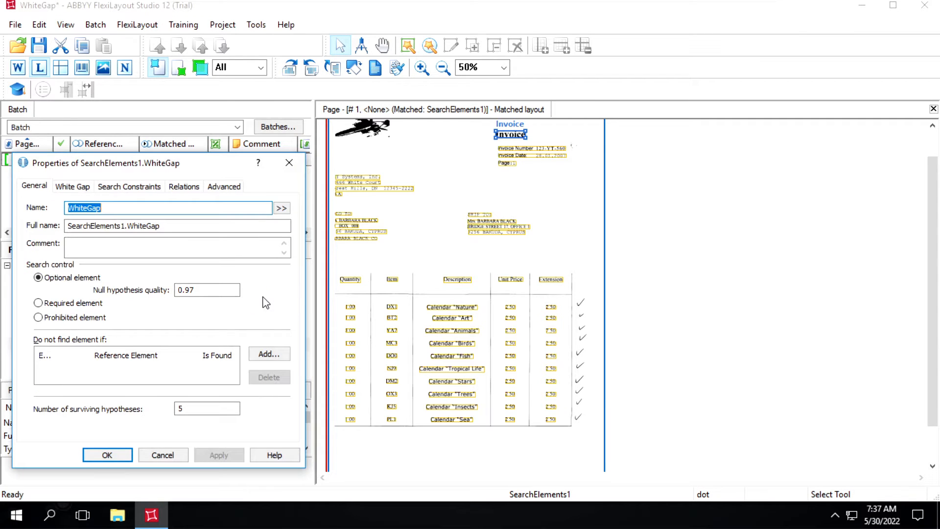
{"action": "left_click", "coordinate": [170, 207]}
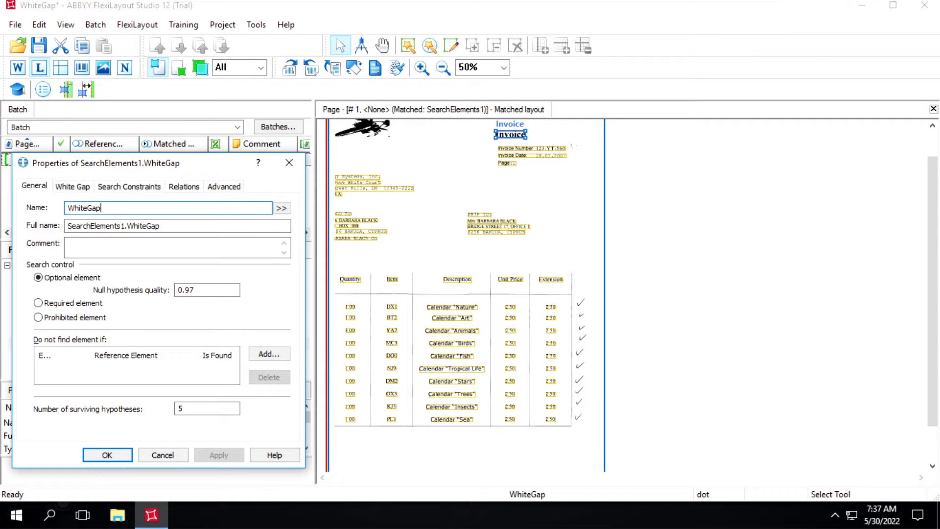
{"action": "left_click", "coordinate": [72, 186]}
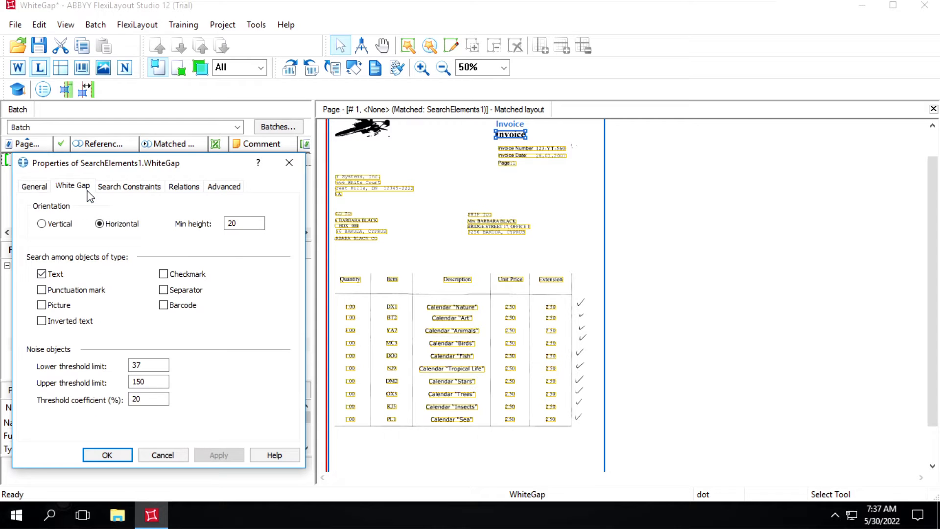
{"action": "mouse_move", "coordinate": [100, 223]}
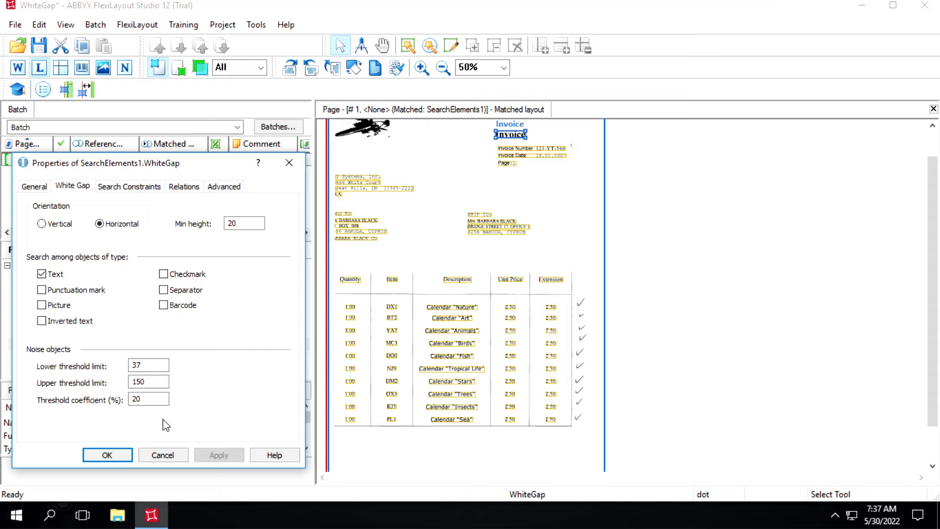
{"action": "left_click", "coordinate": [107, 454]}
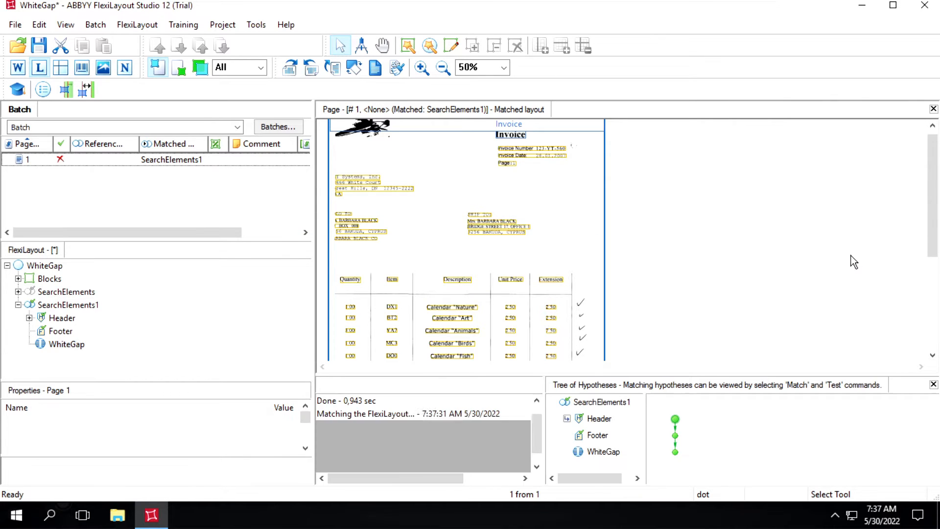
Review page 1's match and locate the WhiteGap hypothesis strip at the top of the invoice.
{"action": "left_click", "coordinate": [170, 160]}
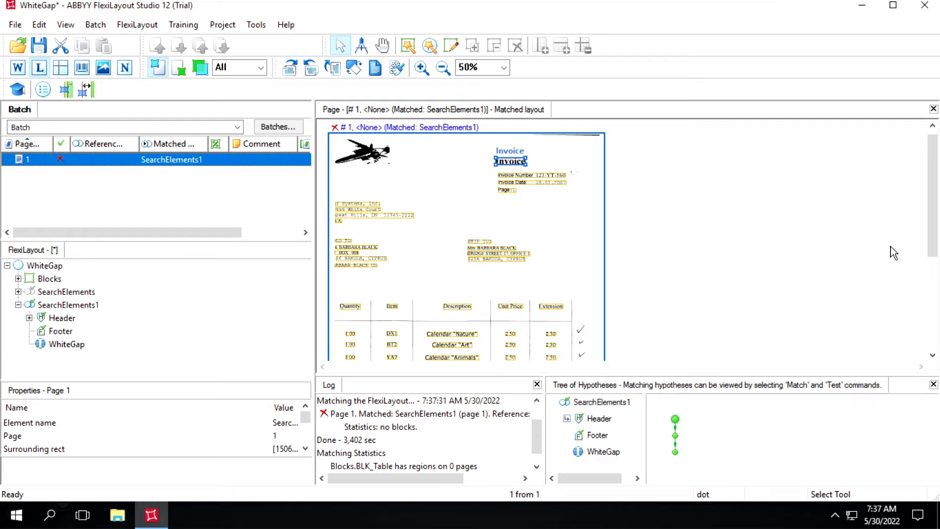
{"action": "left_click", "coordinate": [603, 451]}
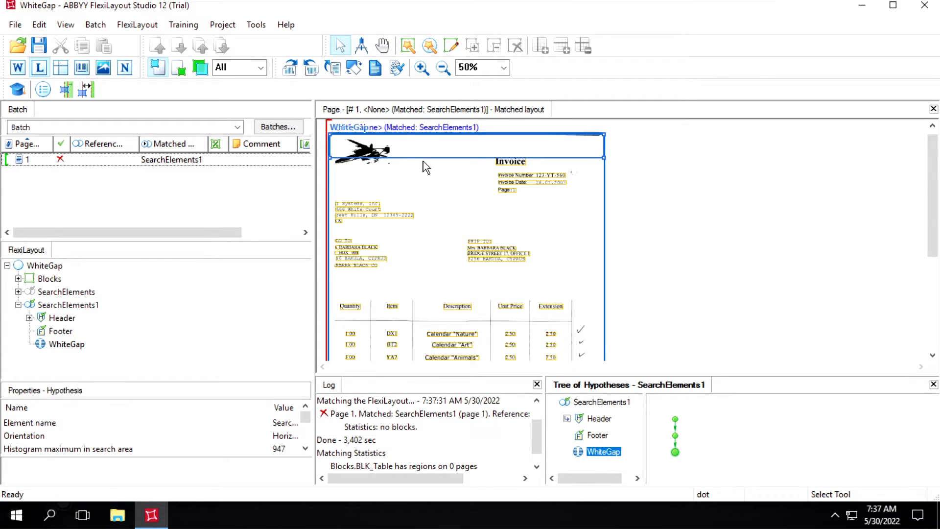
{"action": "scroll", "scroll_direction": "down", "scroll_amount": 3}
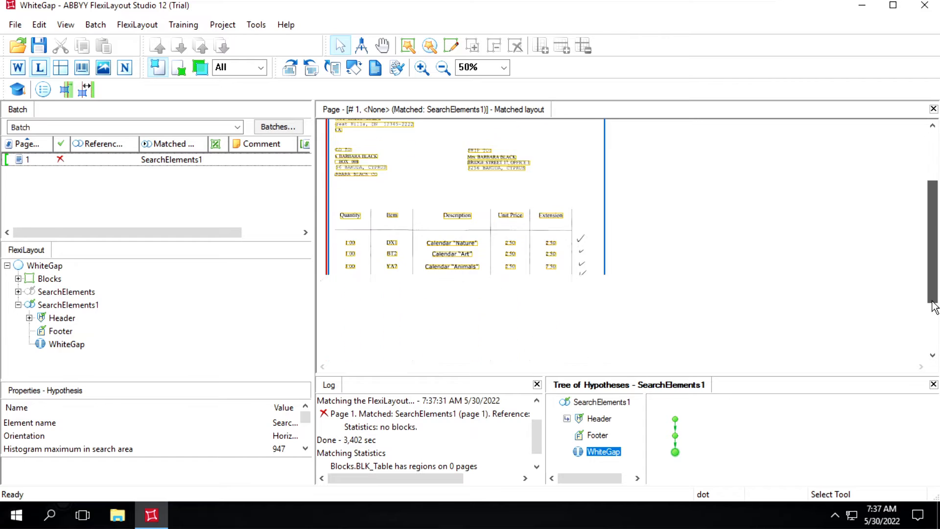
{"action": "scroll", "scroll_direction": "down", "scroll_amount": 3}
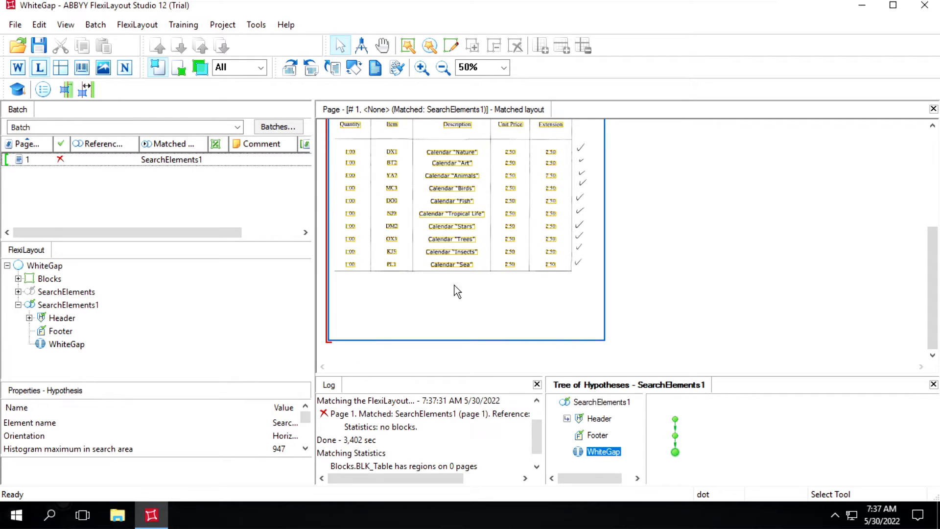
{"action": "left_click", "coordinate": [66, 344]}
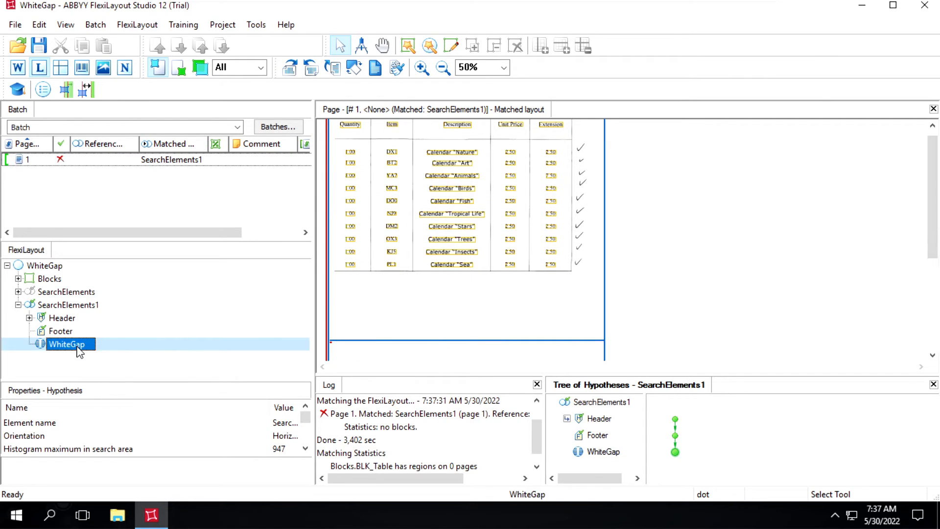
Require the WhiteGap to be nearest the page's bottom edge in its relations.
{"action": "double_click", "coordinate": [68, 343]}
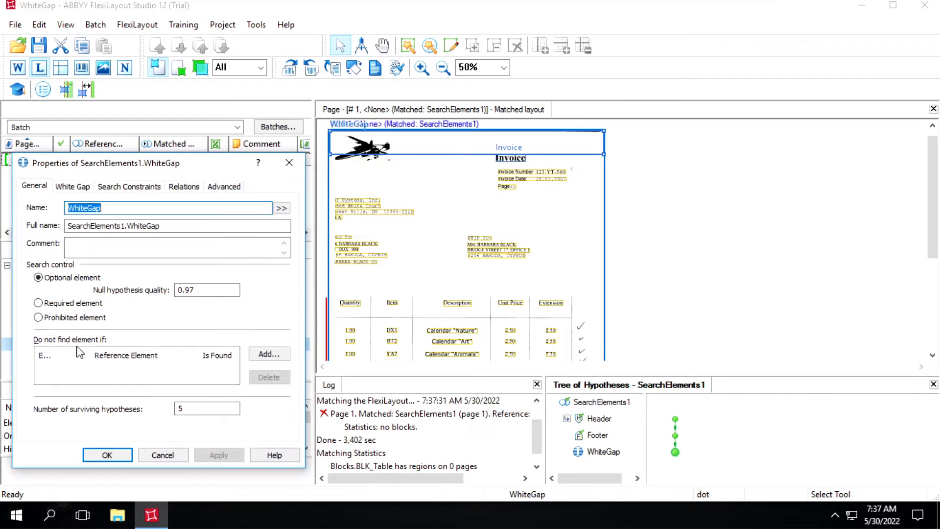
{"action": "left_click", "coordinate": [183, 186]}
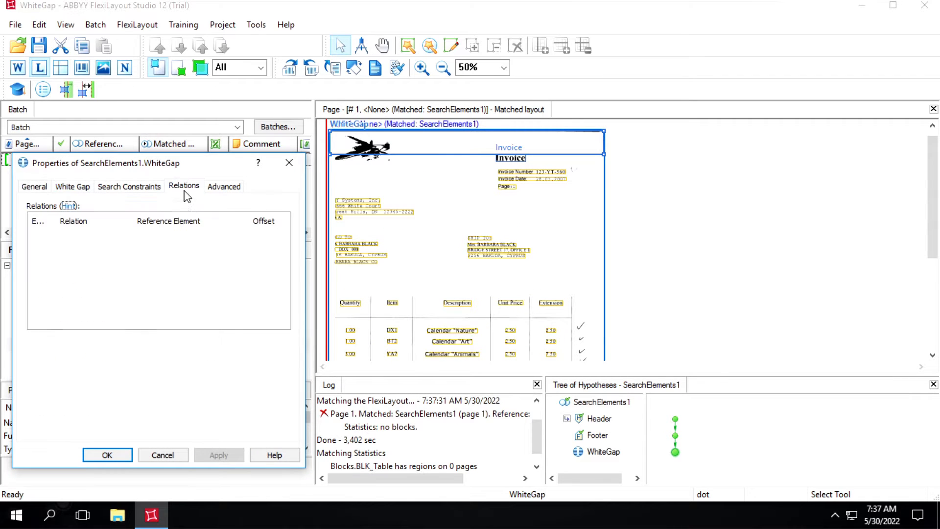
{"action": "left_click", "coordinate": [184, 186]}
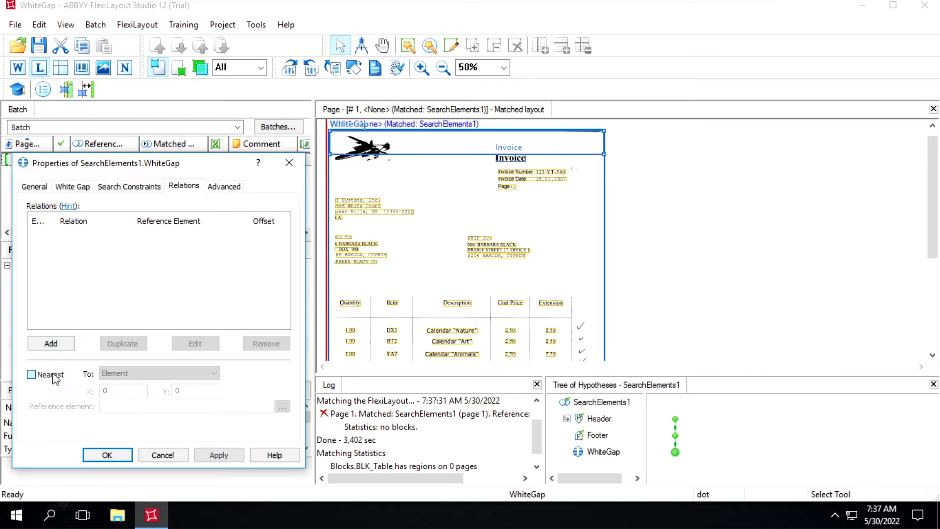
{"action": "left_click", "coordinate": [32, 374]}
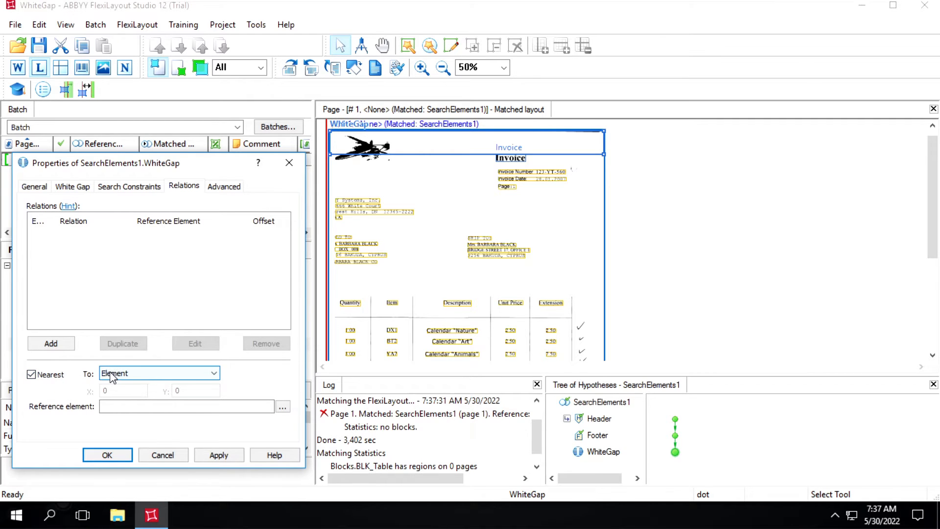
{"action": "left_click", "coordinate": [213, 373]}
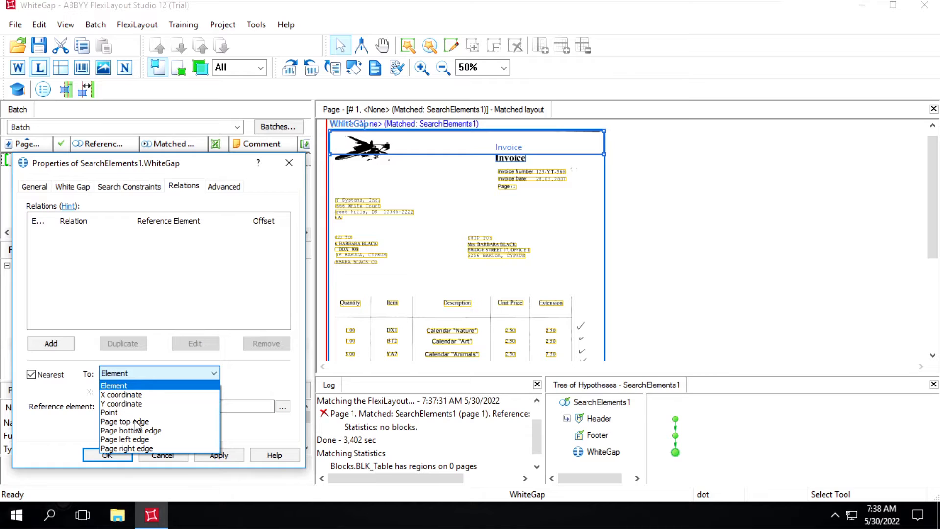
{"action": "left_click", "coordinate": [130, 430]}
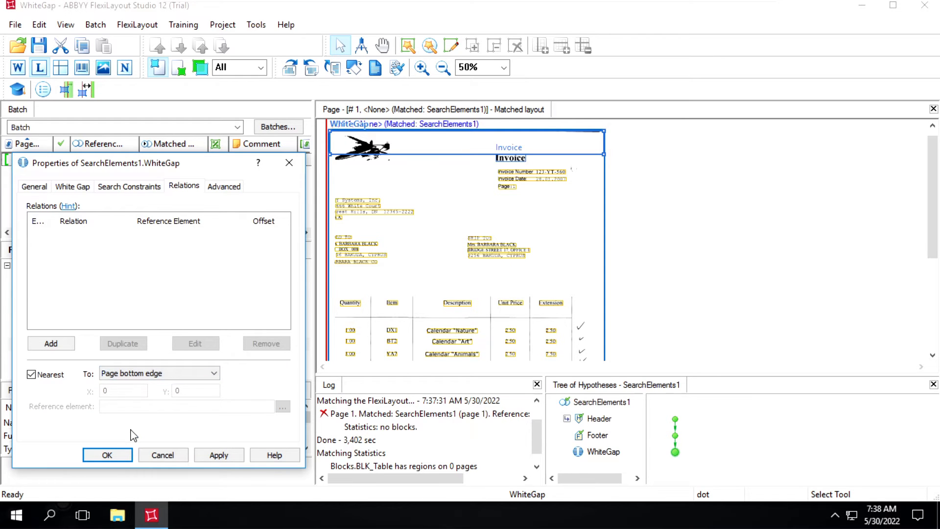
{"action": "left_click", "coordinate": [107, 454]}
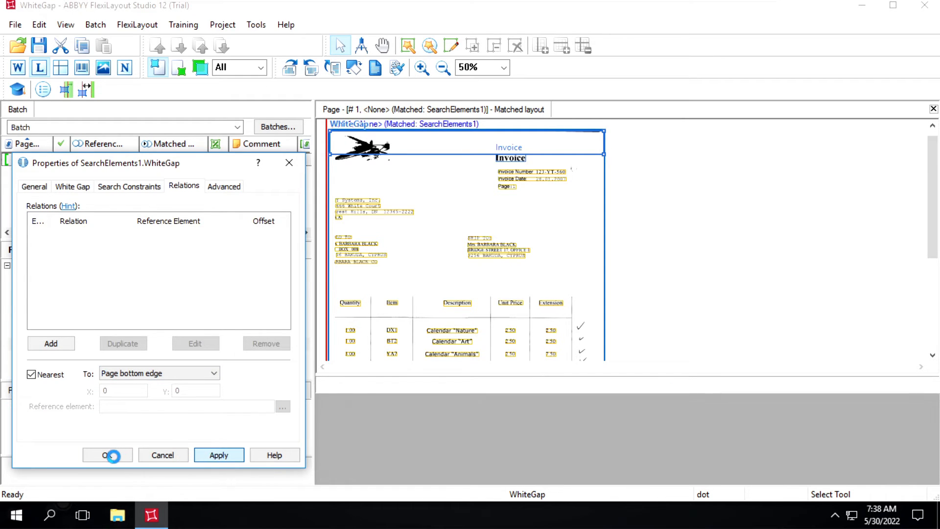
{"action": "left_click", "coordinate": [107, 454]}
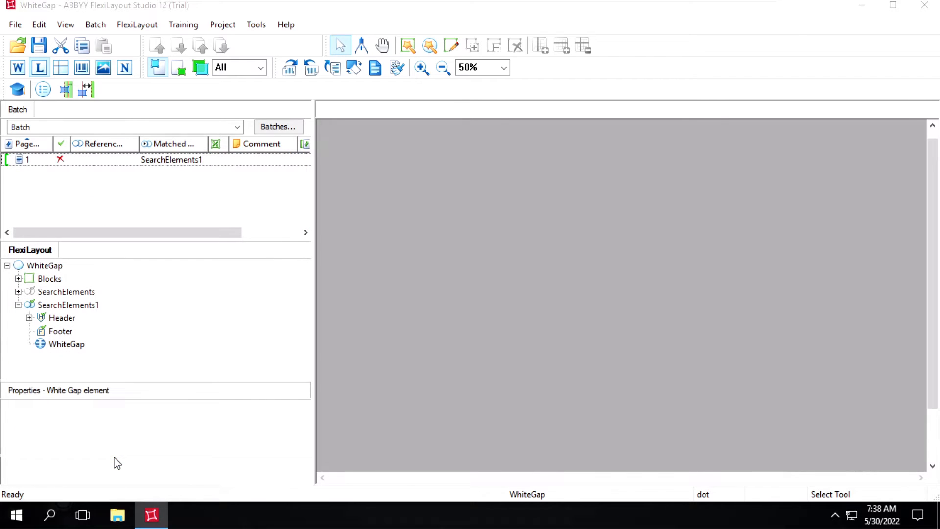
{"action": "left_click", "coordinate": [67, 344]}
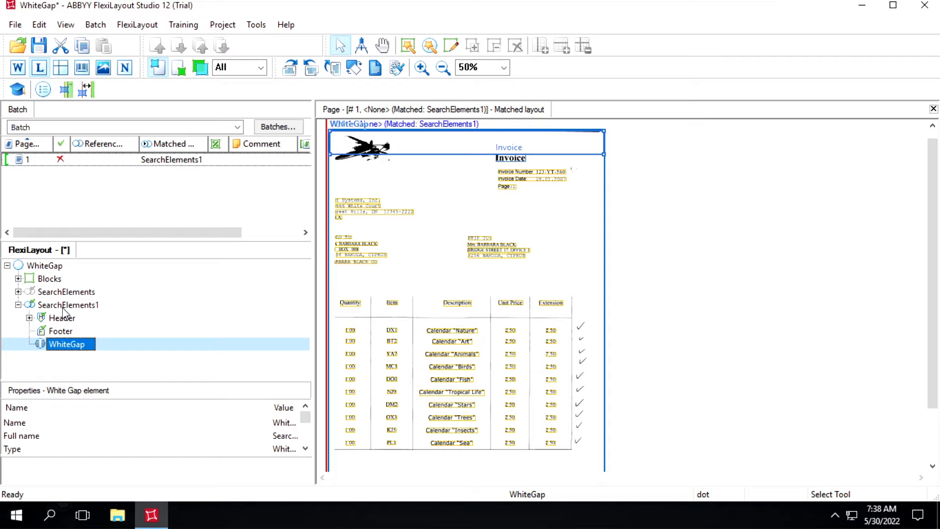
Add a Table element under SearchElements1 and bring up its properties.
{"action": "right_click", "coordinate": [67, 304]}
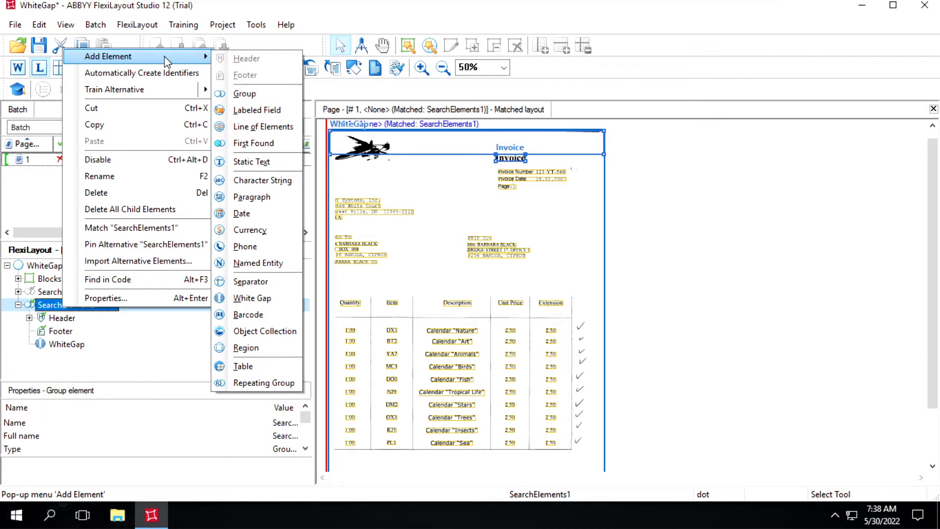
{"action": "mouse_move", "coordinate": [251, 162]}
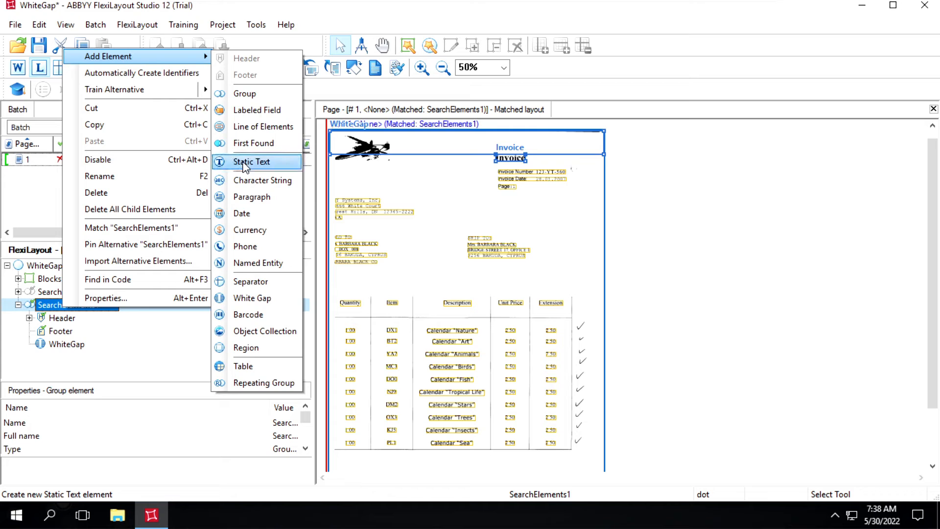
{"action": "mouse_move", "coordinate": [243, 366]}
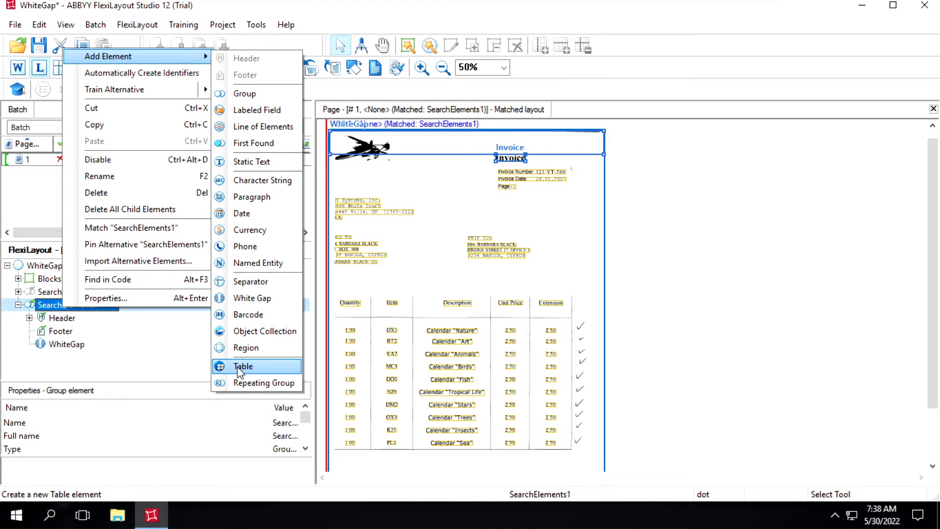
{"action": "left_click", "coordinate": [242, 367]}
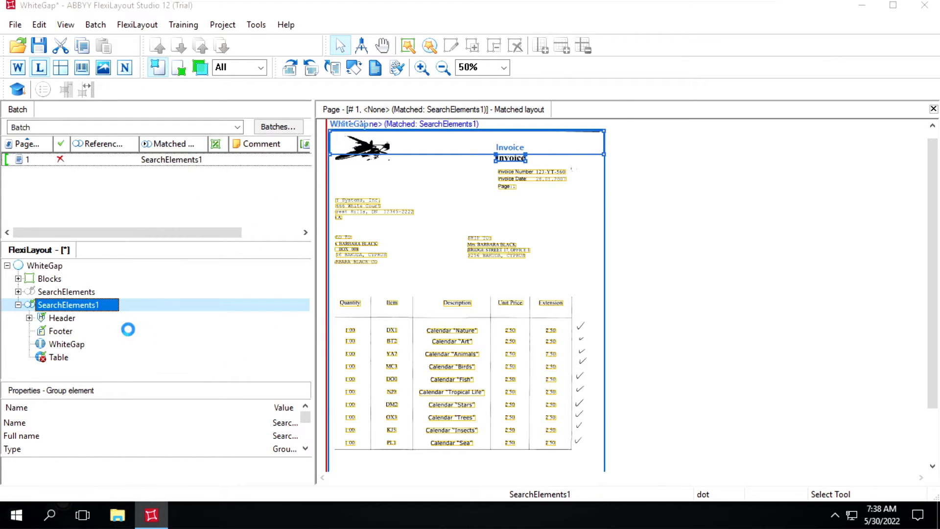
{"action": "double_click", "coordinate": [58, 357]}
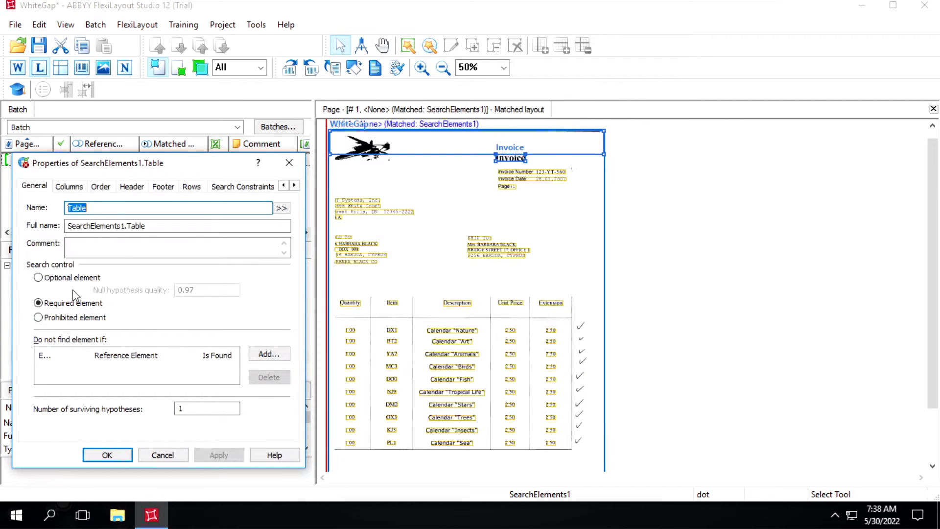
Take the Table's columns from the Blocks.BLK_Table block.
{"action": "left_click", "coordinate": [69, 186]}
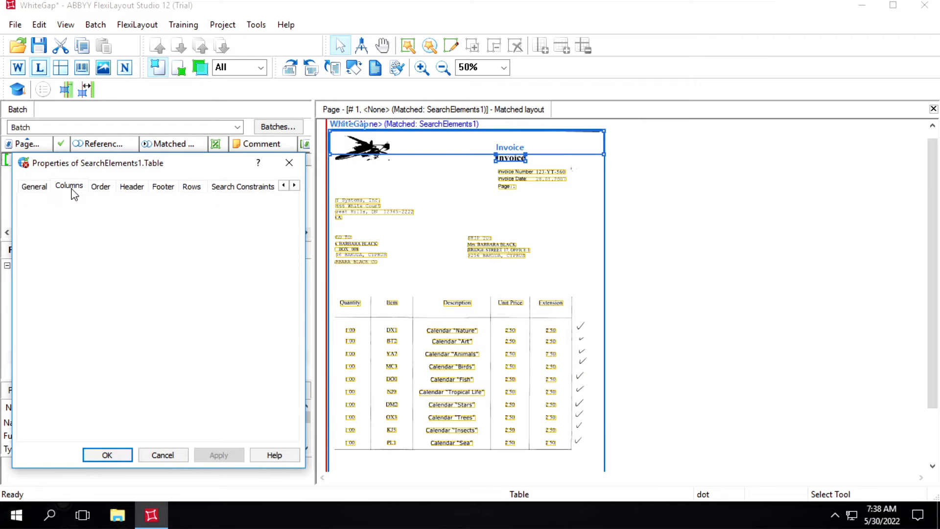
{"action": "left_click", "coordinate": [69, 186]}
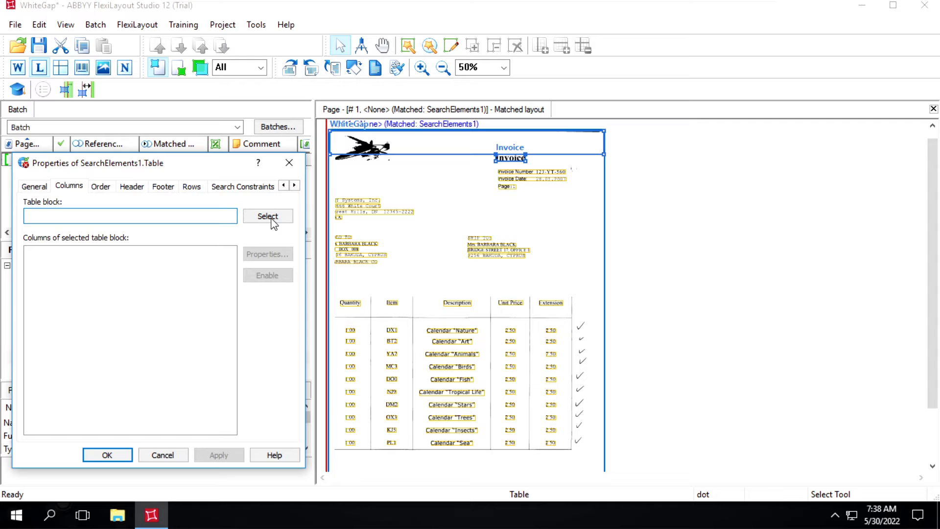
{"action": "left_click", "coordinate": [267, 215]}
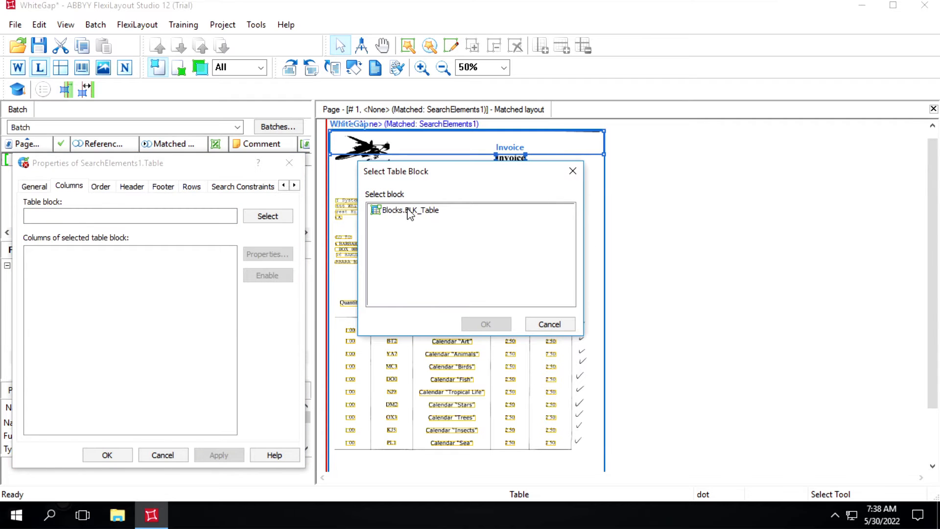
{"action": "left_click", "coordinate": [485, 324]}
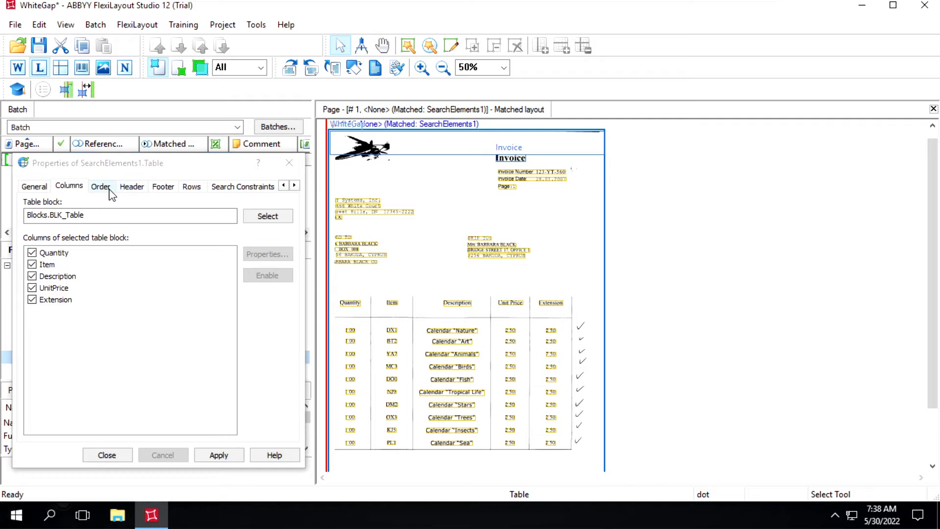
Enable footer search using found element SearchElements1.WhiteGap and confirm the Table properties.
{"action": "left_click", "coordinate": [131, 186]}
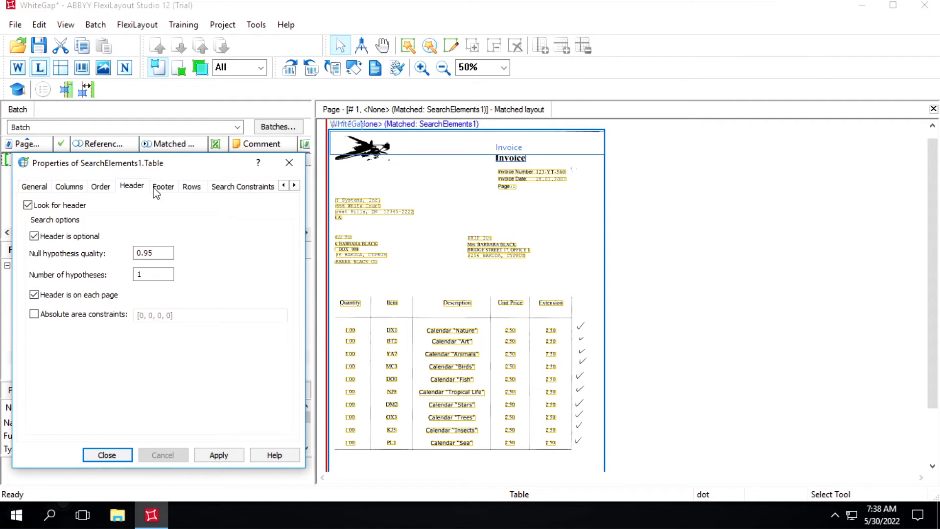
{"action": "left_click", "coordinate": [163, 186]}
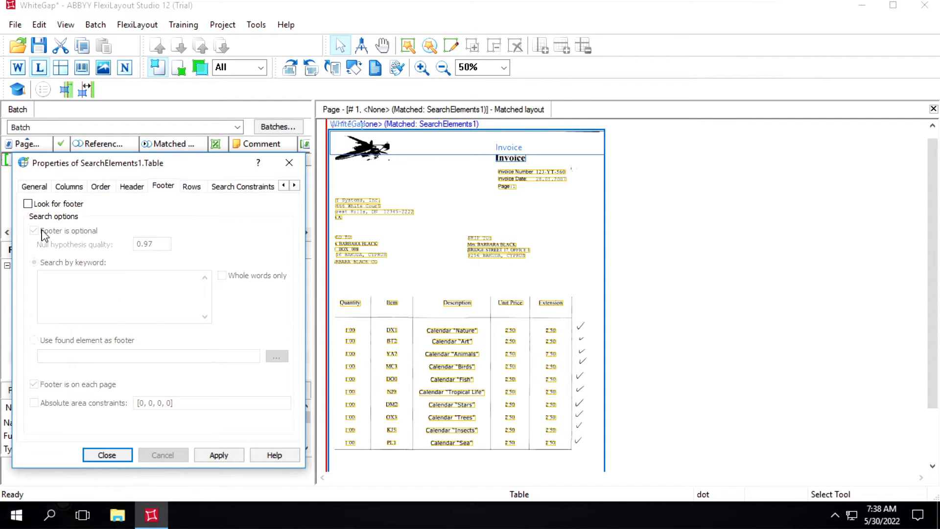
{"action": "left_click", "coordinate": [27, 204]}
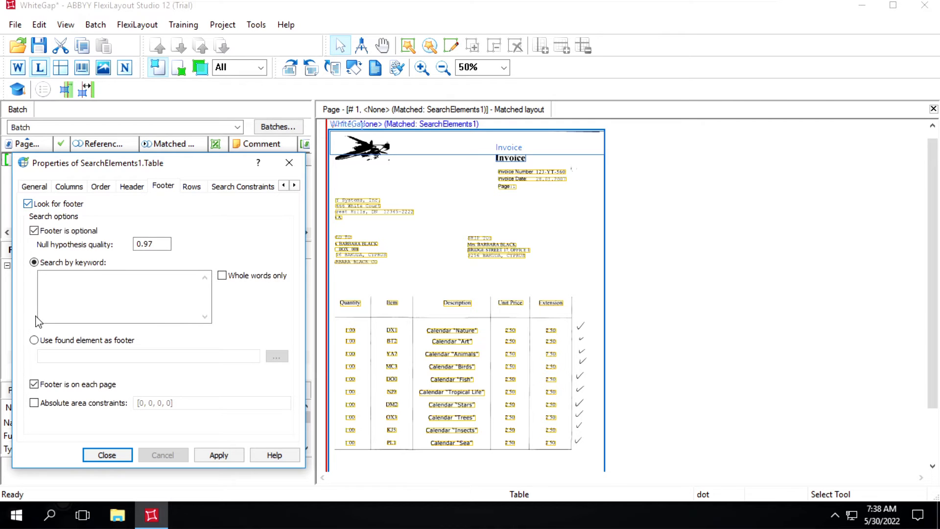
{"action": "left_click", "coordinate": [34, 339]}
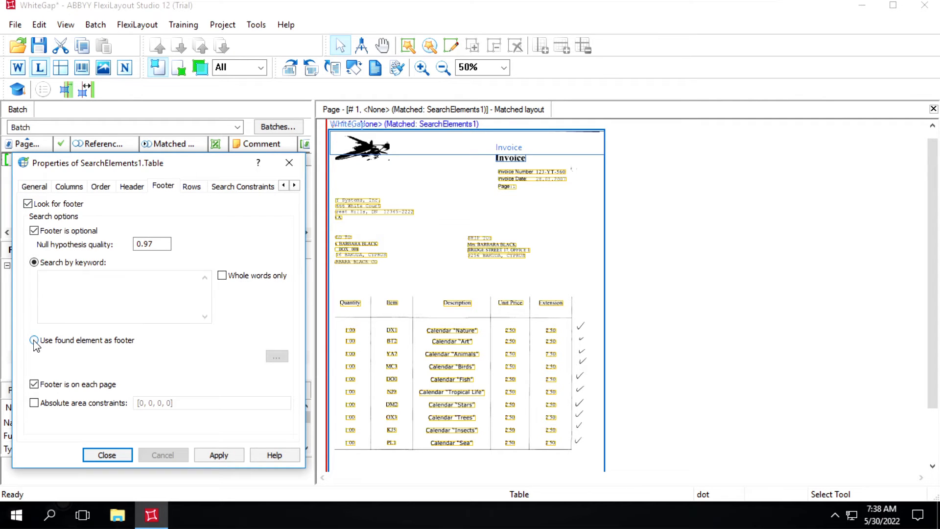
{"action": "left_click", "coordinate": [34, 340]}
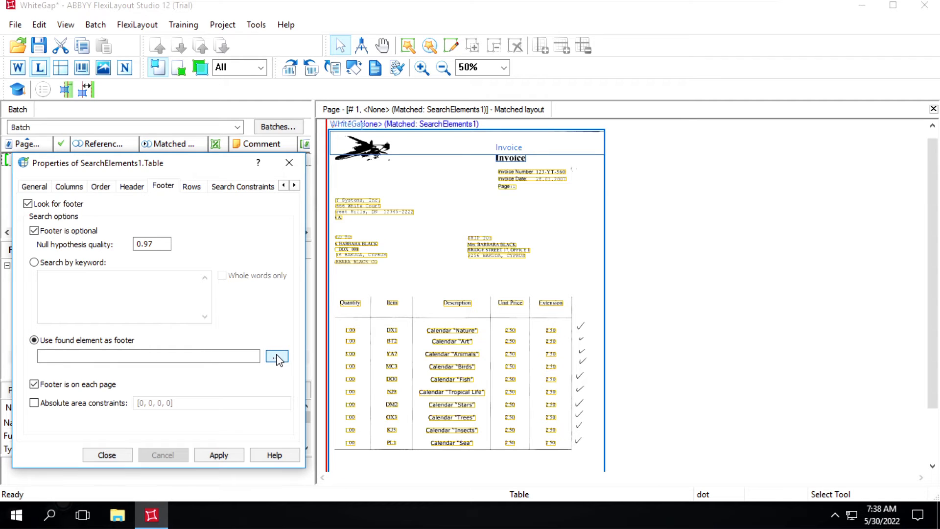
{"action": "left_click", "coordinate": [277, 357]}
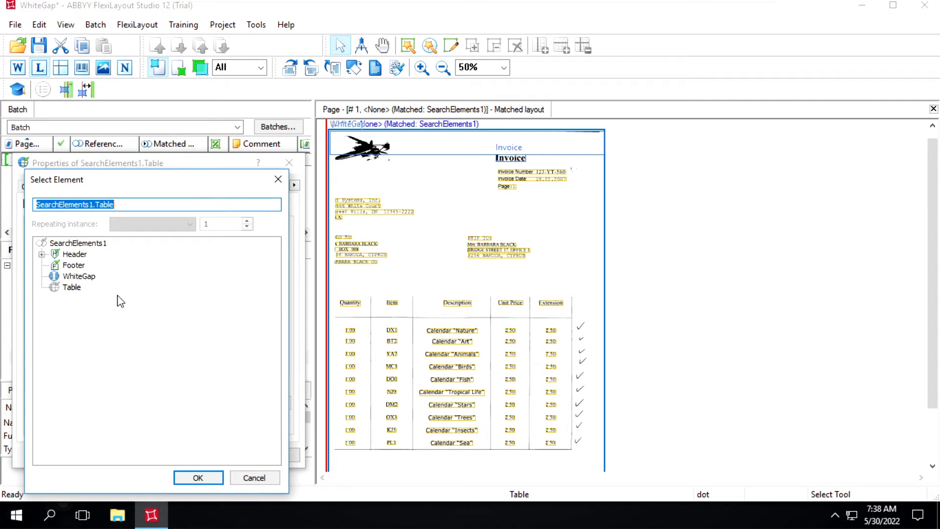
{"action": "left_click", "coordinate": [198, 477]}
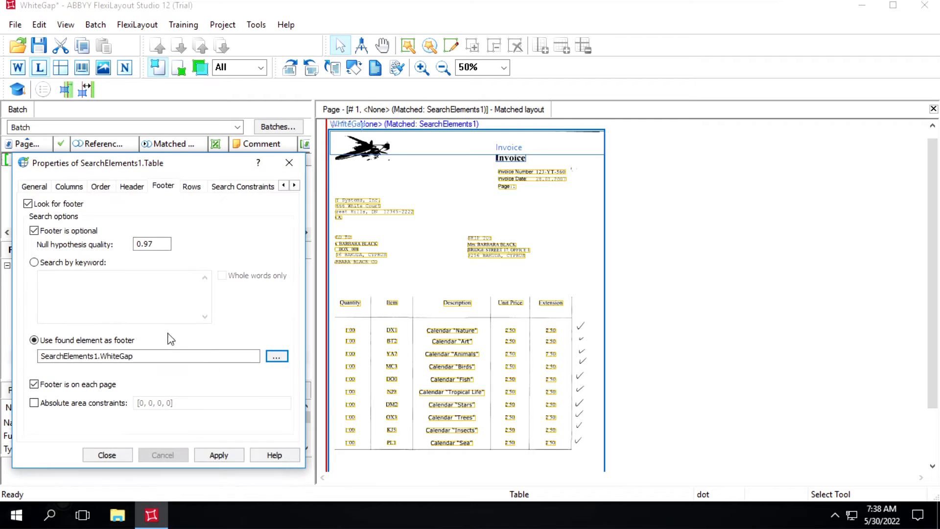
{"action": "left_click", "coordinate": [218, 454]}
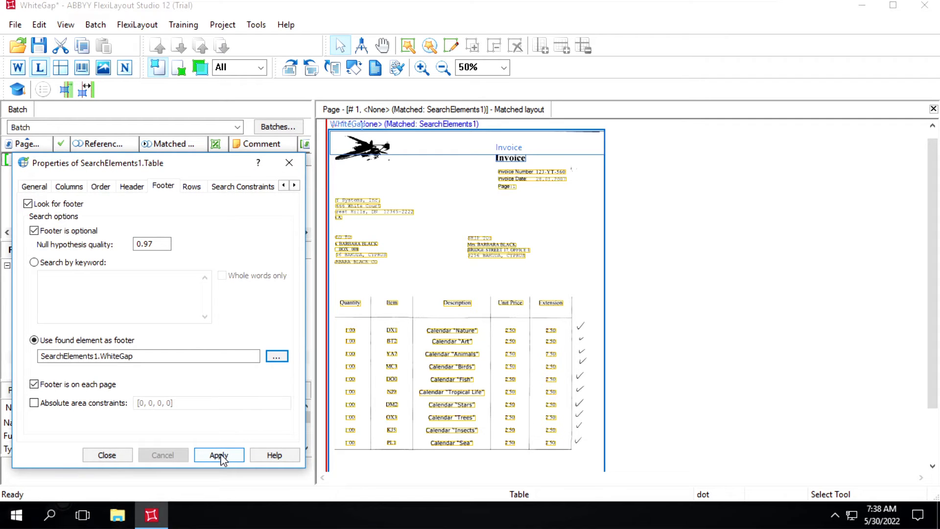
{"action": "left_click", "coordinate": [218, 454]}
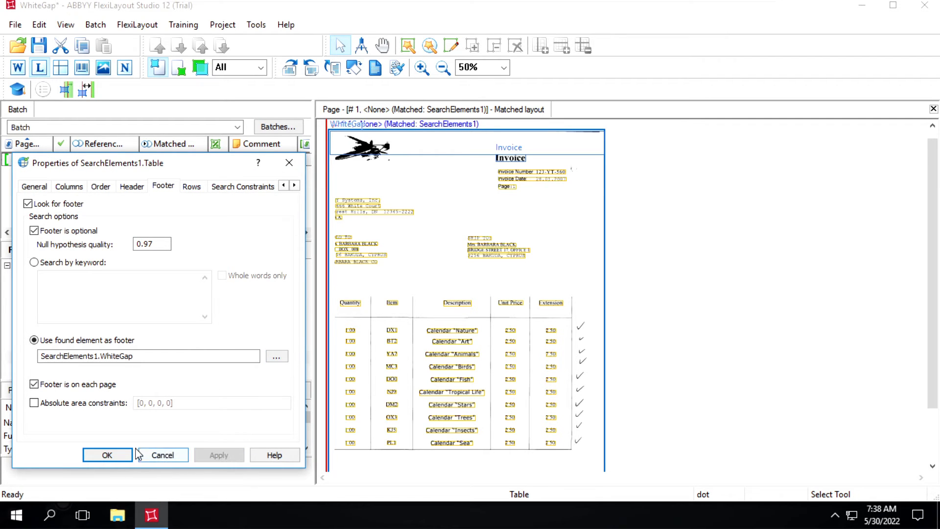
{"action": "left_click", "coordinate": [107, 455]}
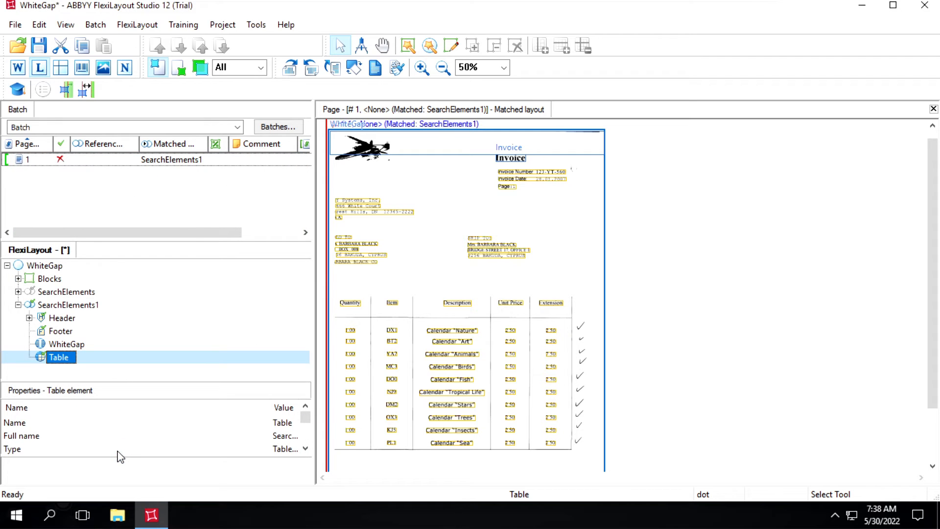
{"action": "mouse_move", "coordinate": [59, 187]}
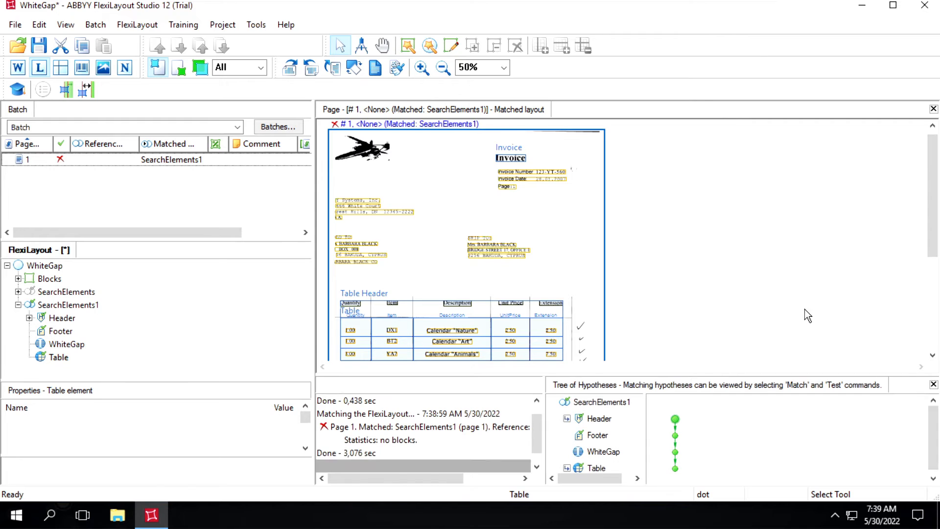
Show the matched Table and WhiteGap regions and expand the Table's hypotheses.
{"action": "left_click", "coordinate": [58, 357]}
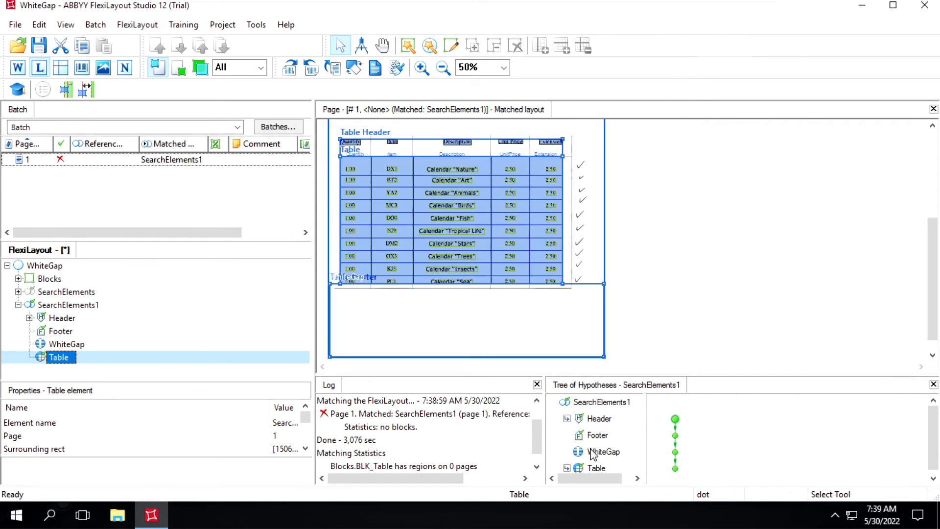
{"action": "left_click", "coordinate": [604, 446]}
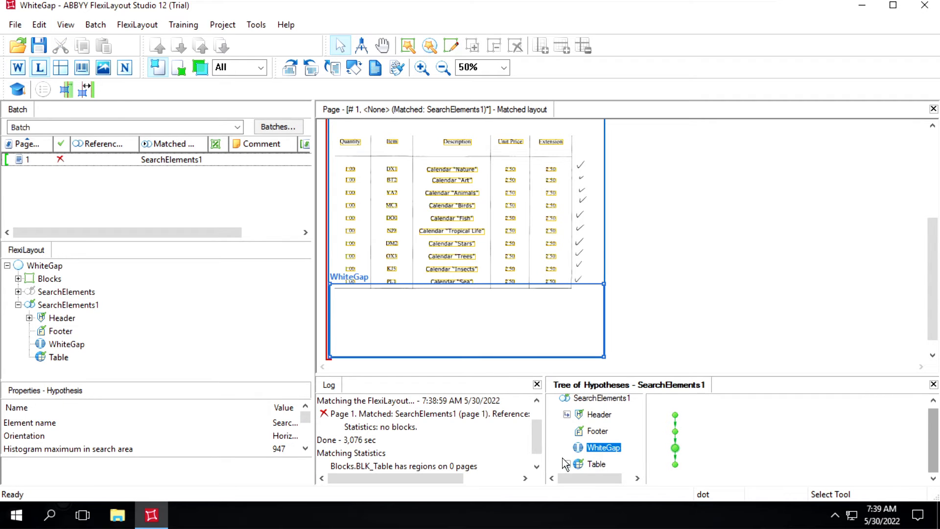
{"action": "left_click", "coordinate": [596, 463]}
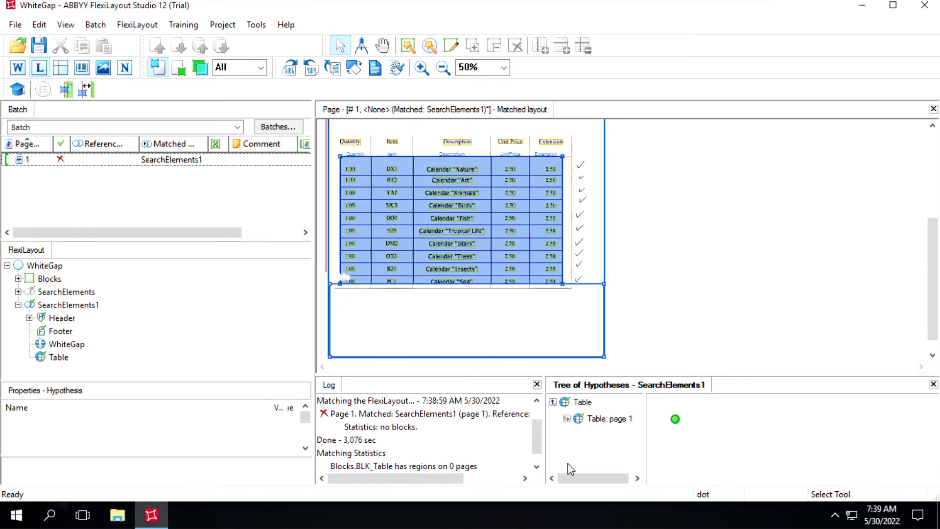
{"action": "left_click", "coordinate": [608, 418]}
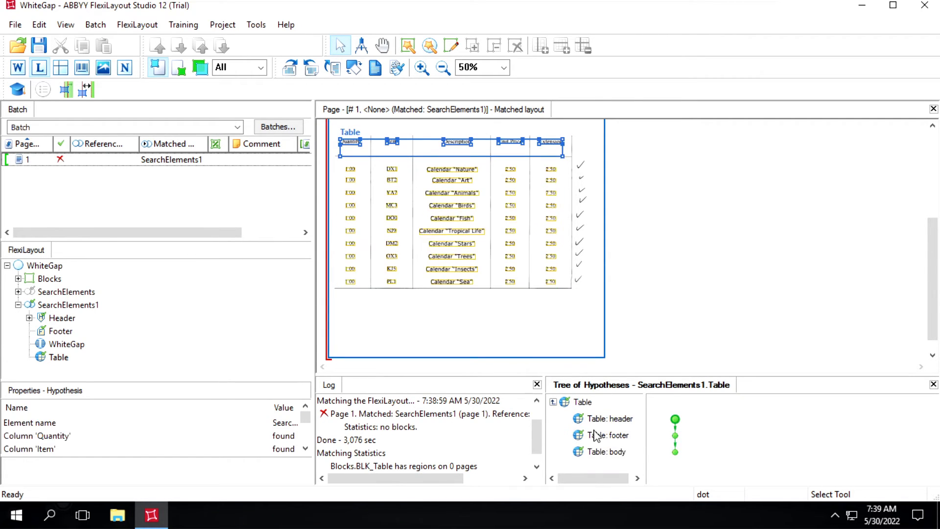
Inspect the Table header, footer and body hypotheses and page 1's properties.
{"action": "left_click", "coordinate": [609, 418]}
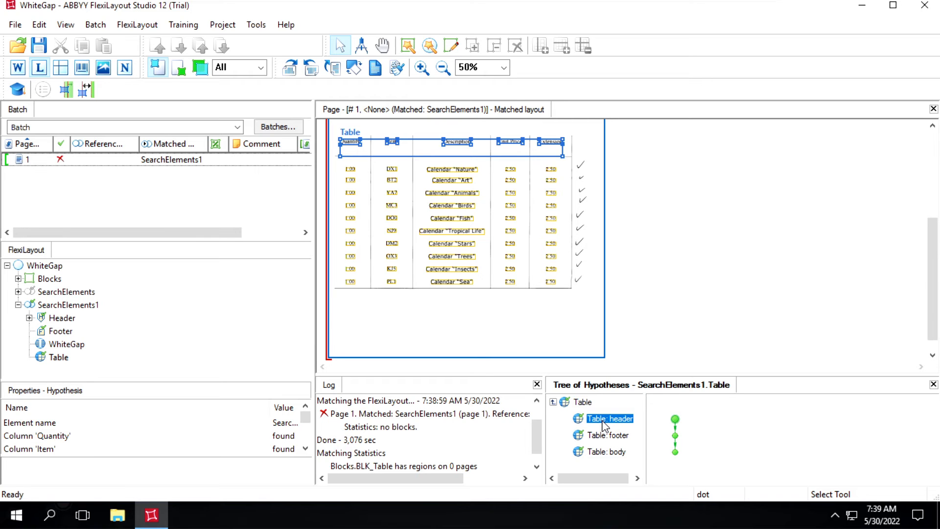
{"action": "left_click", "coordinate": [607, 435]}
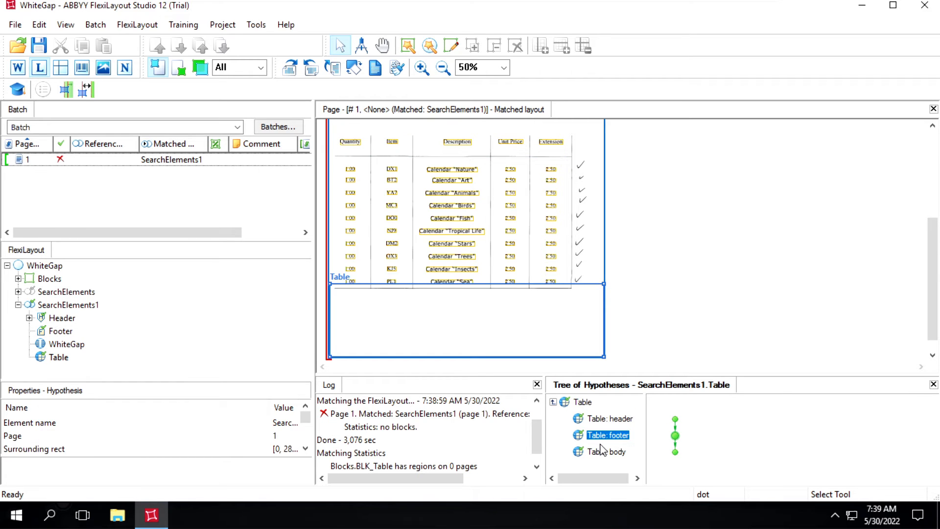
{"action": "left_click", "coordinate": [606, 451]}
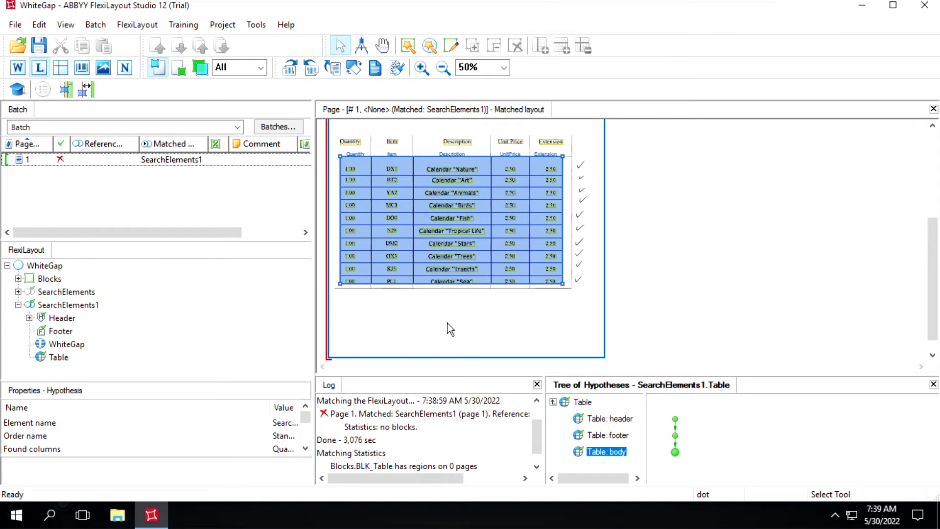
{"action": "left_click", "coordinate": [352, 298]}
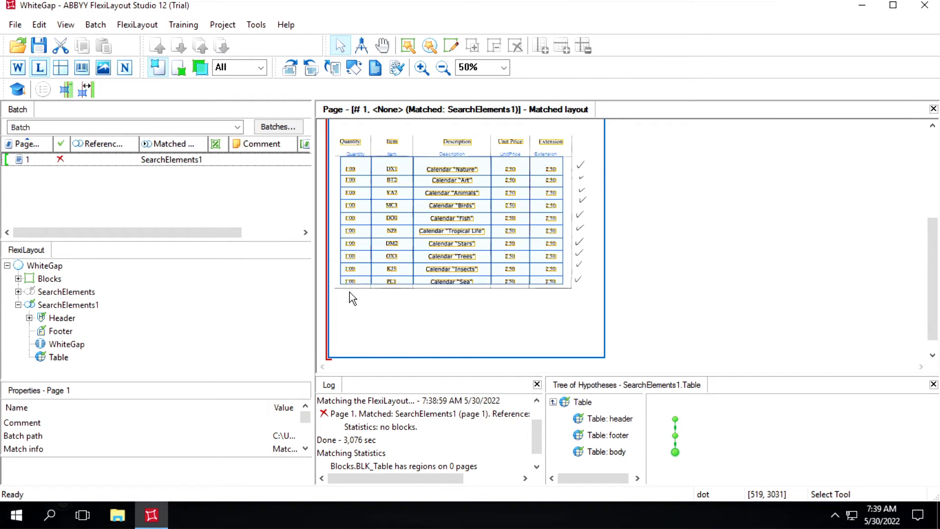
{"action": "mouse_move", "coordinate": [431, 298]}
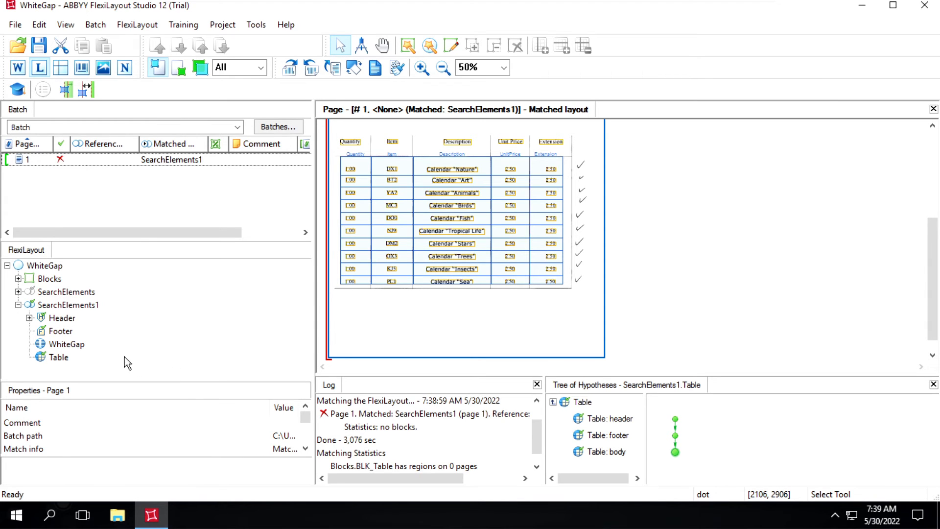
Disable the WhiteGap element, leaving the Table flagged with an error.
{"action": "left_click", "coordinate": [66, 343]}
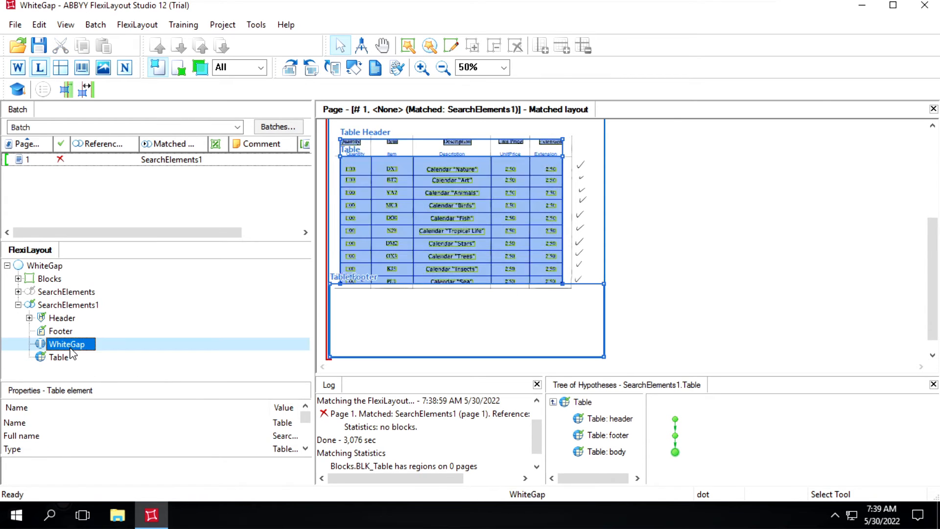
{"action": "right_click", "coordinate": [67, 343]}
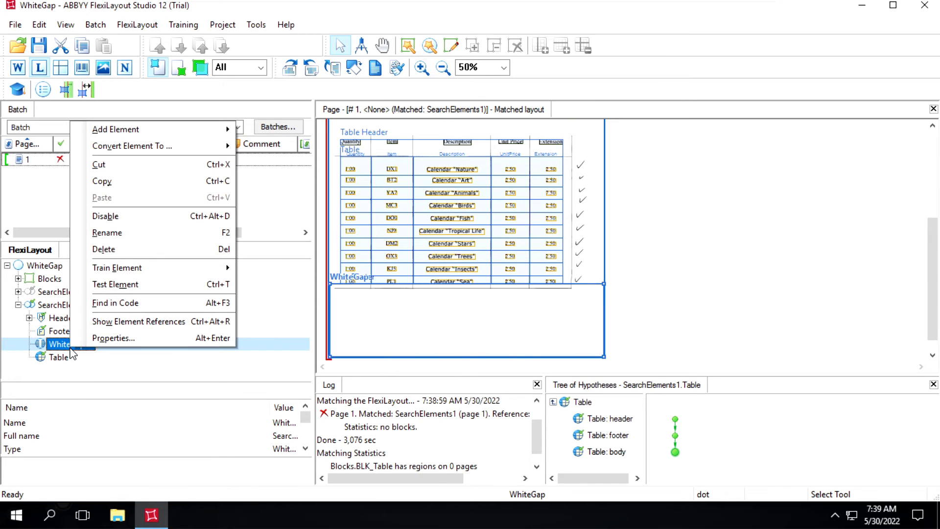
{"action": "mouse_move", "coordinate": [107, 215]}
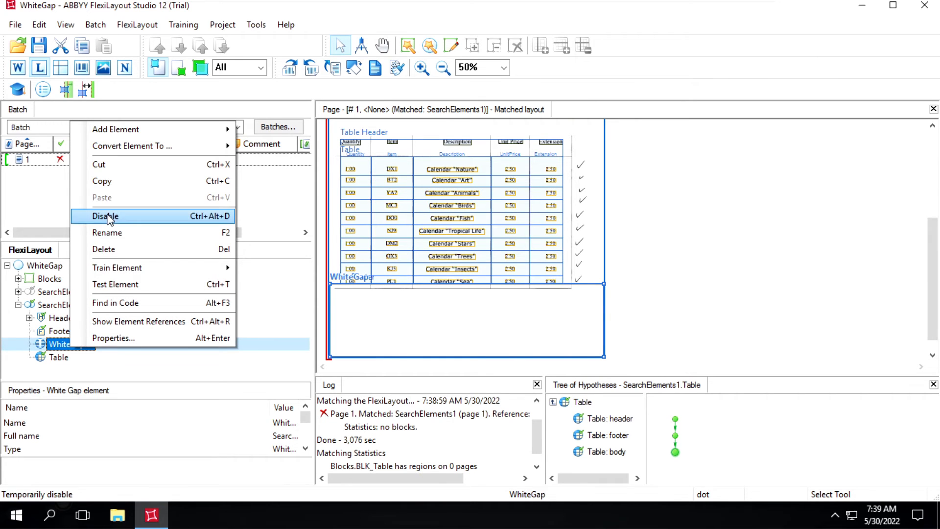
{"action": "left_click", "coordinate": [105, 216]}
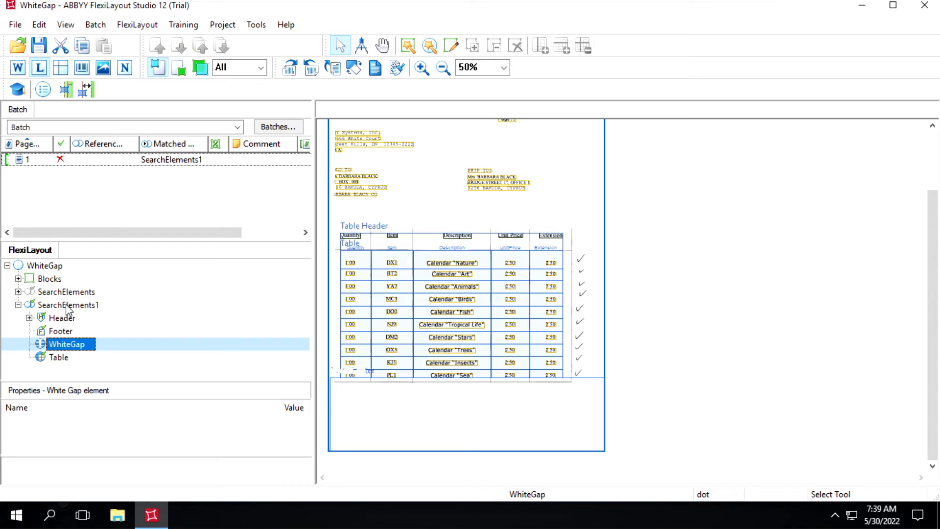
{"action": "left_click", "coordinate": [68, 304]}
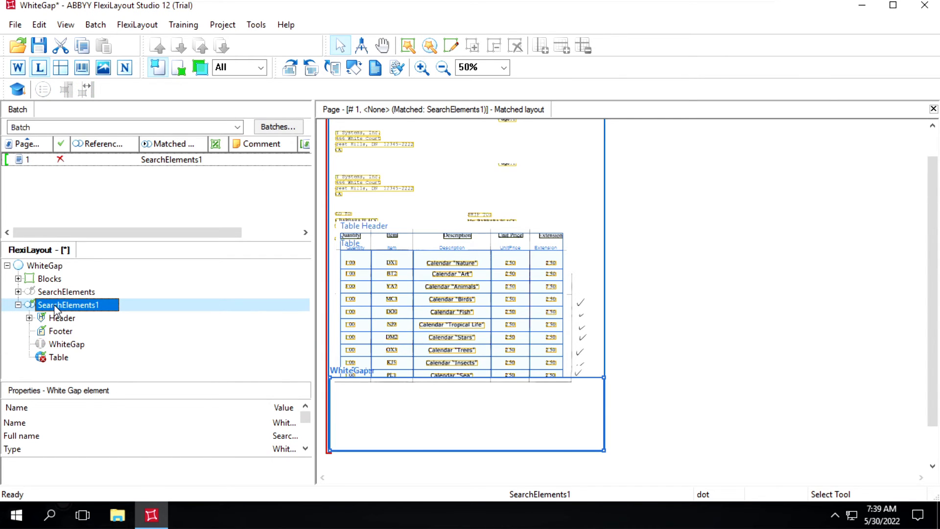
Add a Separator element under SearchElements1 with default properties.
{"action": "right_click", "coordinate": [68, 305]}
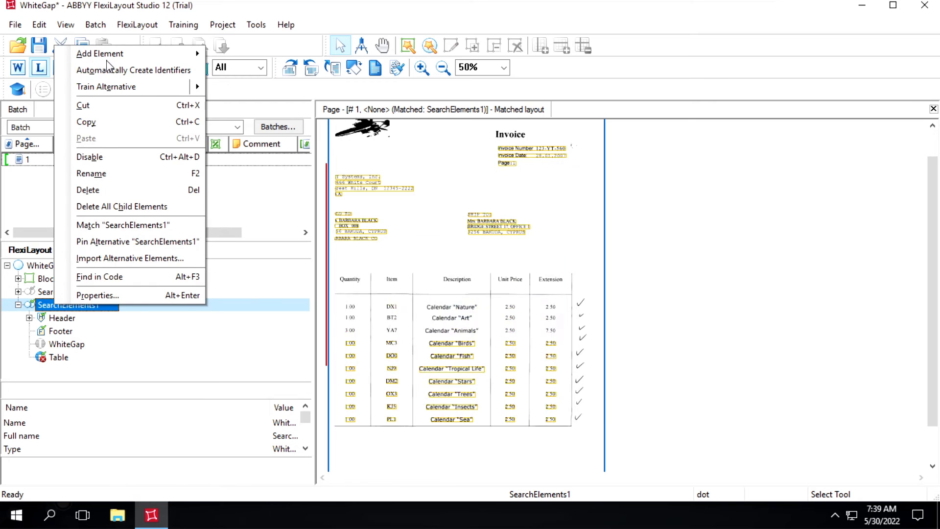
{"action": "mouse_move", "coordinate": [100, 53]}
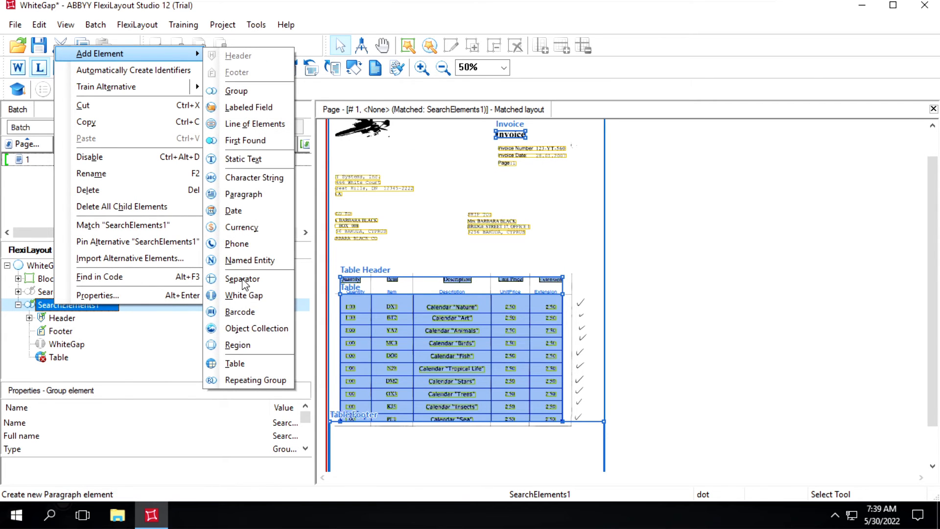
{"action": "left_click", "coordinate": [243, 278]}
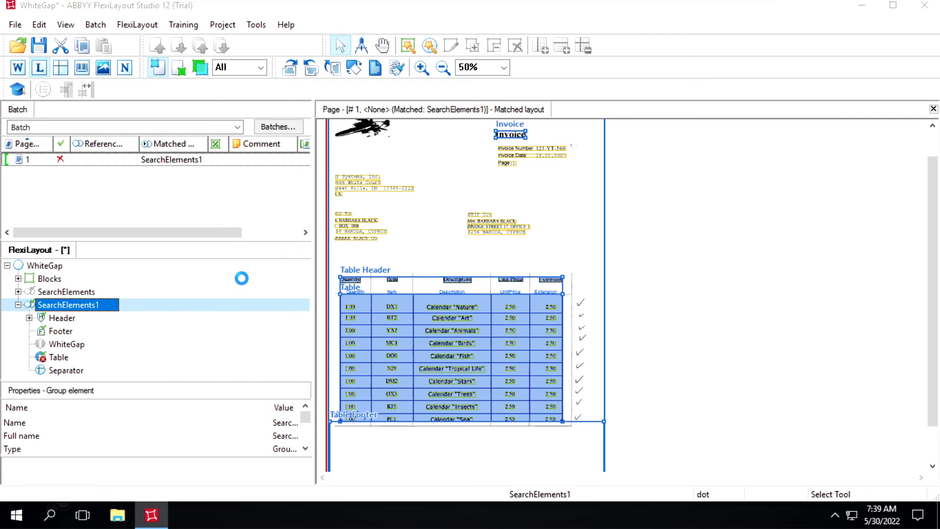
{"action": "double_click", "coordinate": [68, 370]}
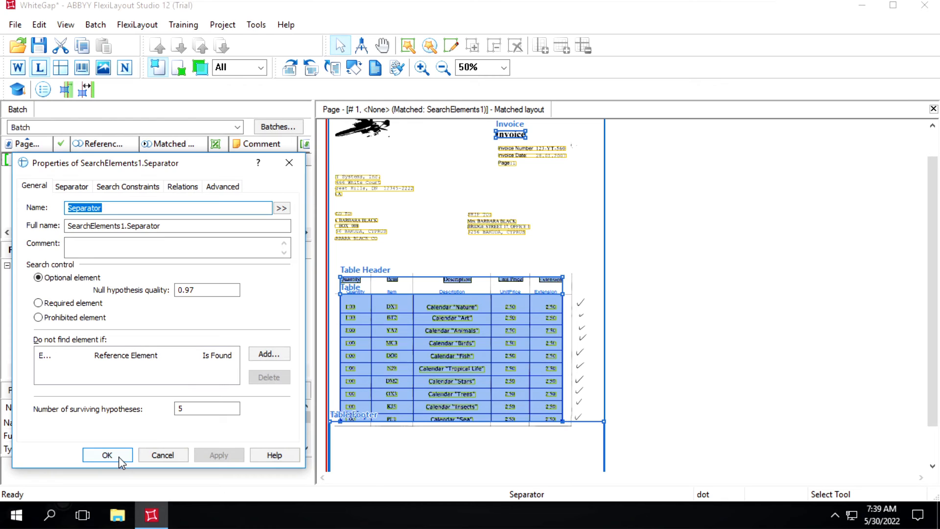
{"action": "left_click", "coordinate": [107, 455]}
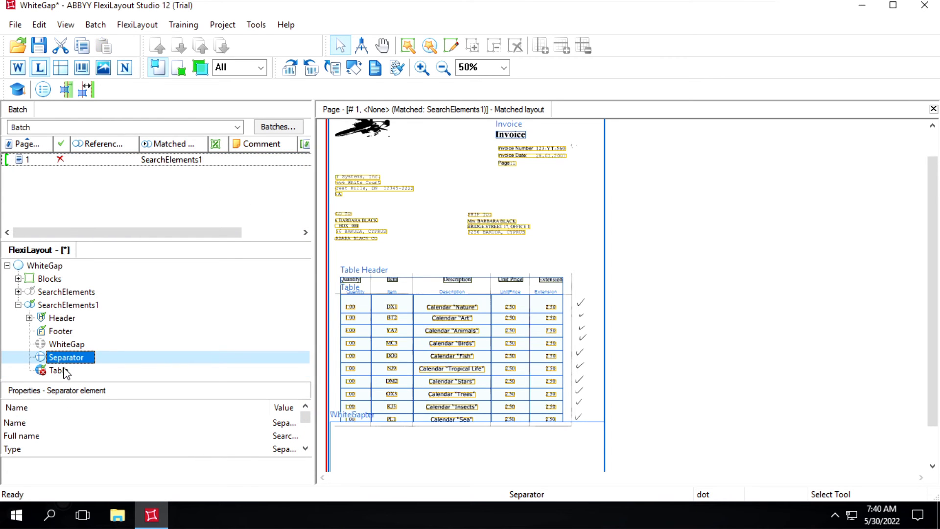
Switch the Table's footer element to SearchElements1.Separator and re-match.
{"action": "double_click", "coordinate": [58, 370]}
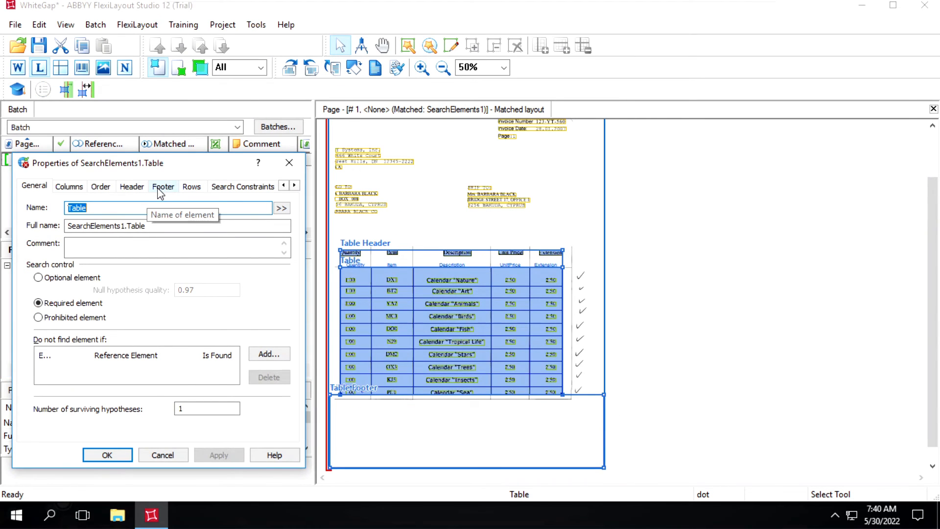
{"action": "left_click", "coordinate": [164, 186]}
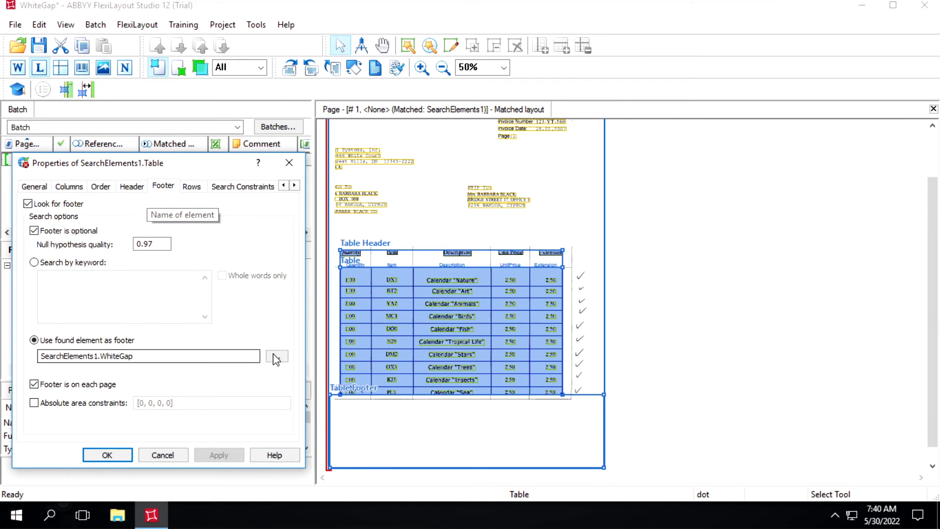
{"action": "left_click", "coordinate": [276, 356]}
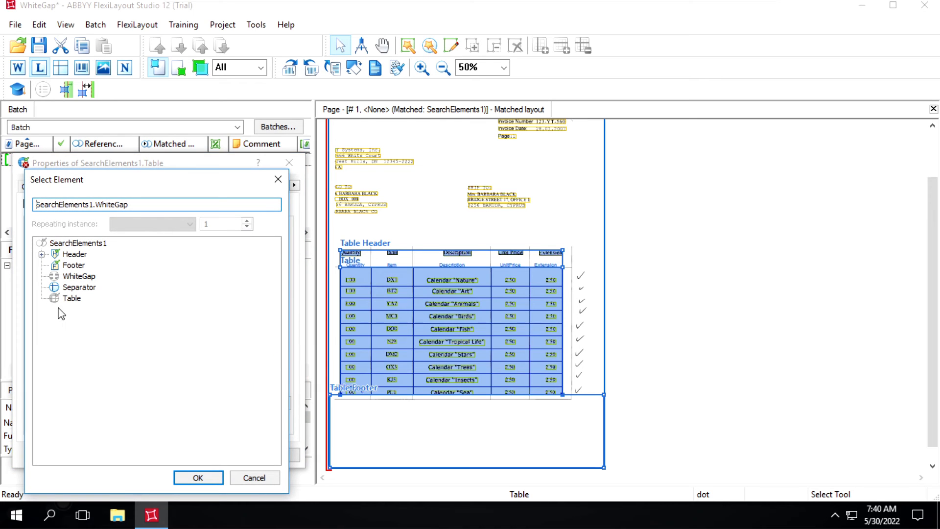
{"action": "left_click", "coordinate": [197, 477]}
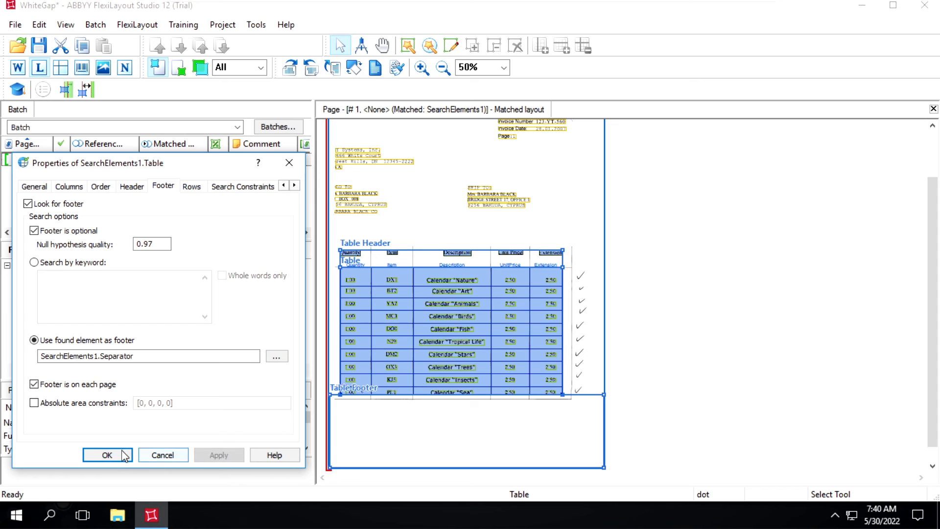
{"action": "left_click", "coordinate": [107, 455]}
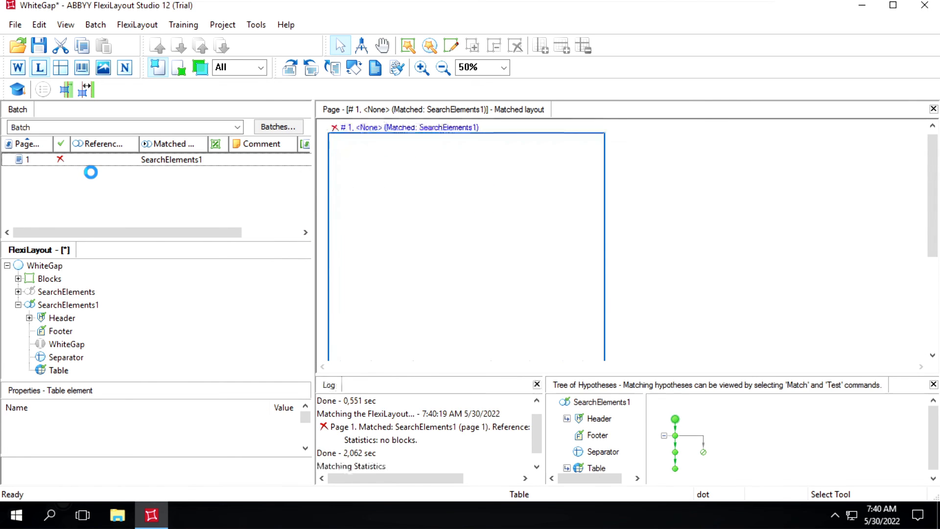
Expand the Table's page 1 hypothesis and inspect the found header and body.
{"action": "left_click", "coordinate": [59, 370]}
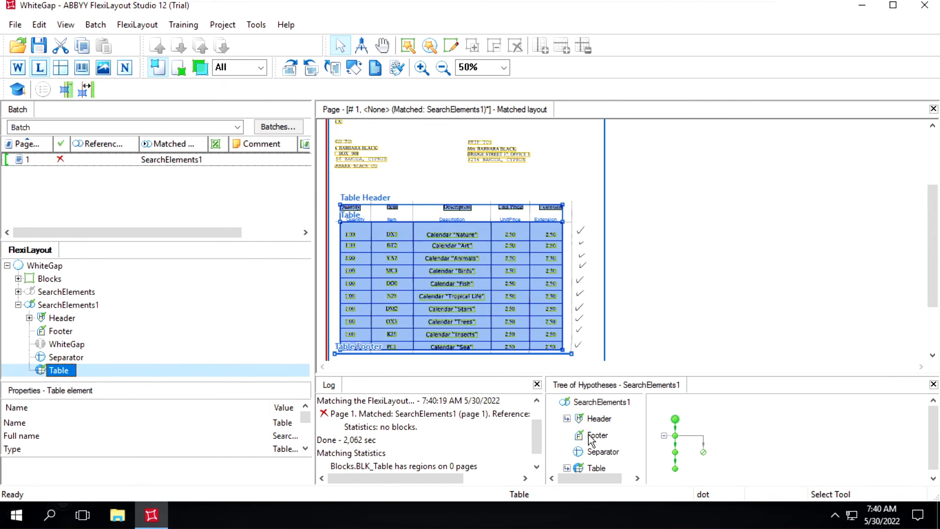
{"action": "left_click", "coordinate": [605, 451]}
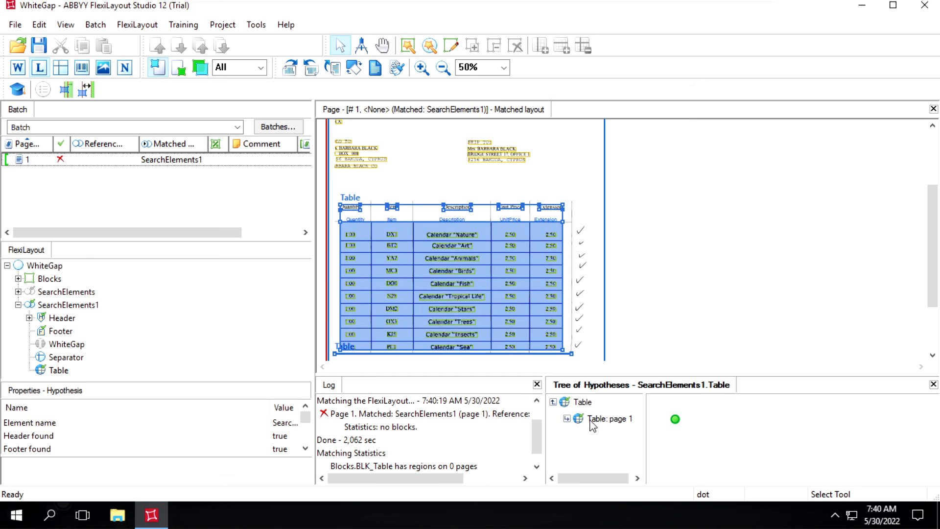
{"action": "left_click", "coordinate": [567, 418]}
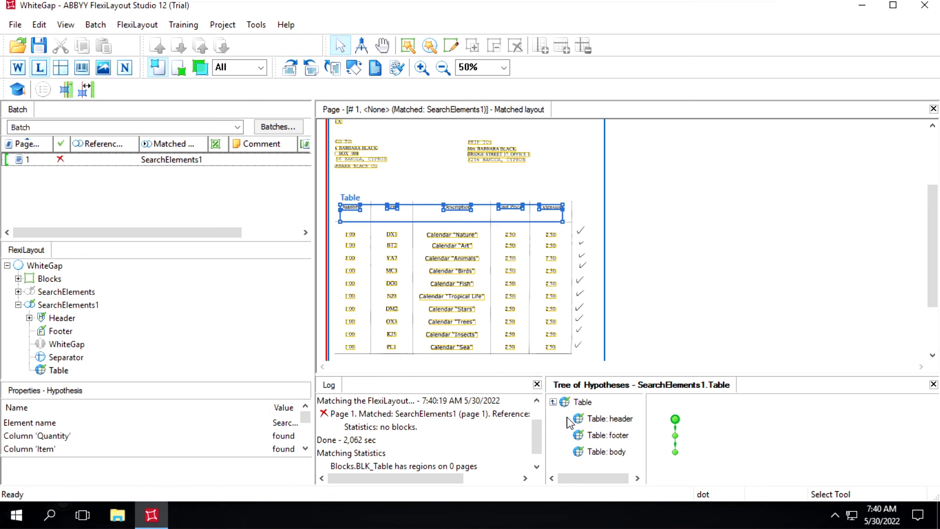
{"action": "left_click", "coordinate": [609, 418]}
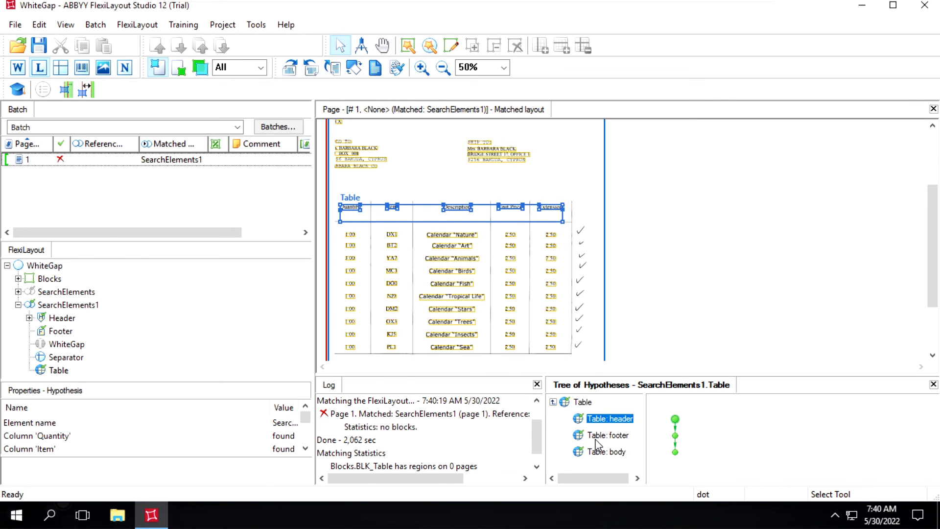
{"action": "left_click", "coordinate": [607, 452]}
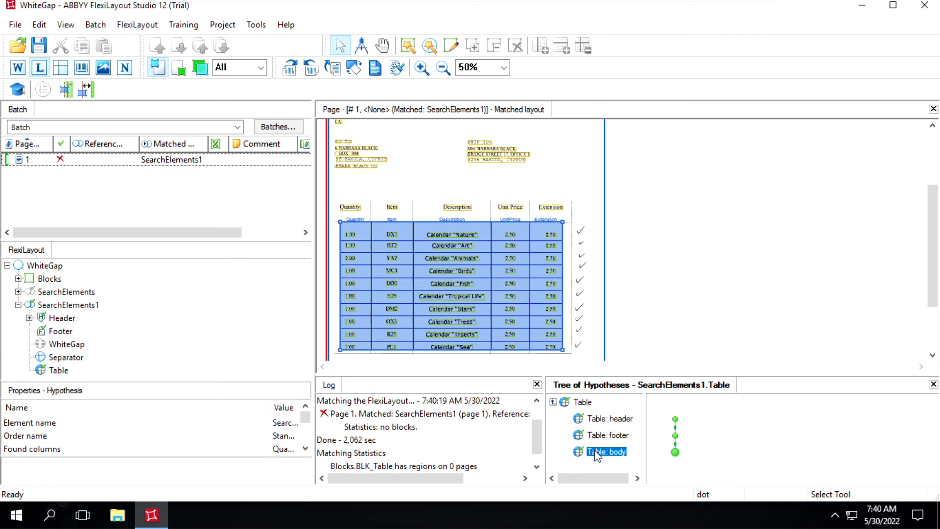